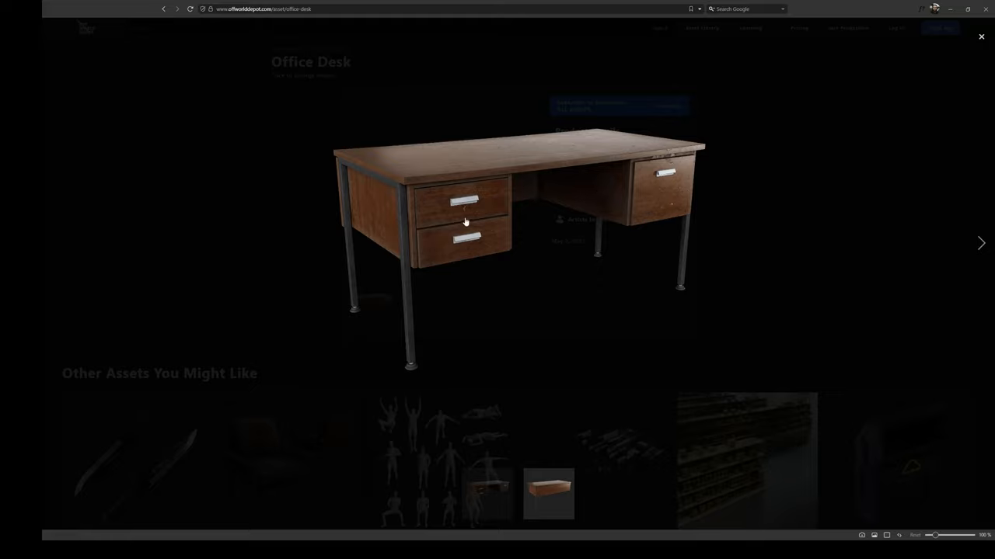
pyautogui.moveTo(534, 186)
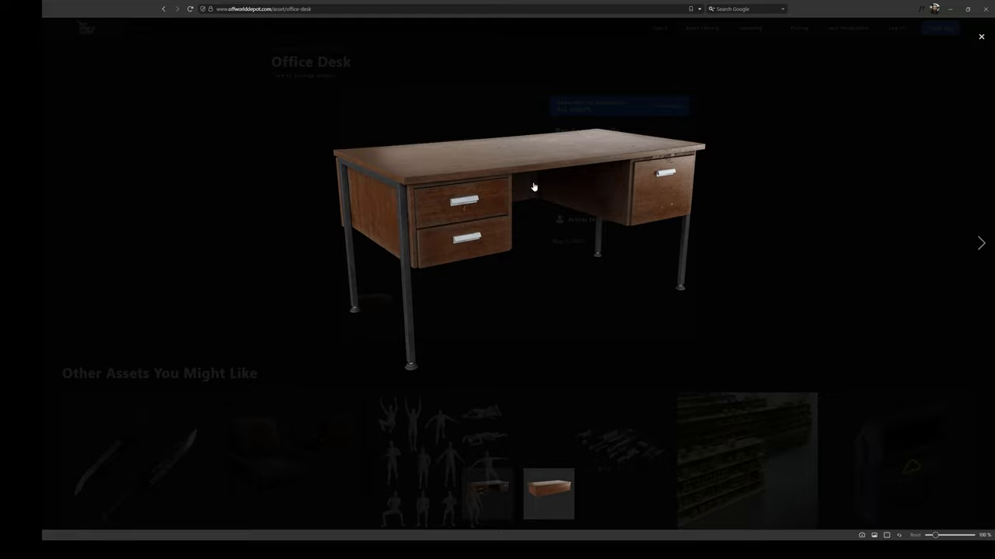
pyautogui.moveTo(150, 203)
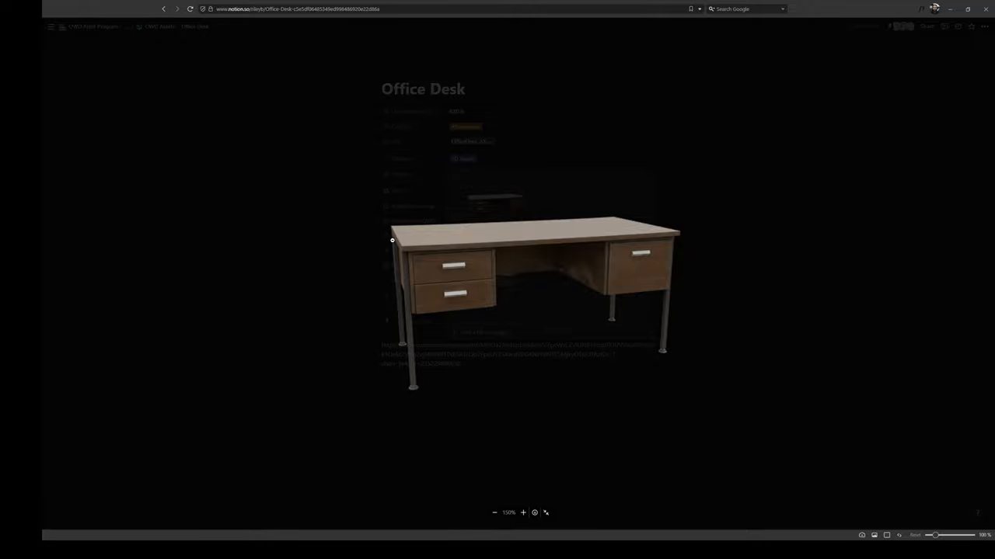
pyautogui.moveTo(406, 272)
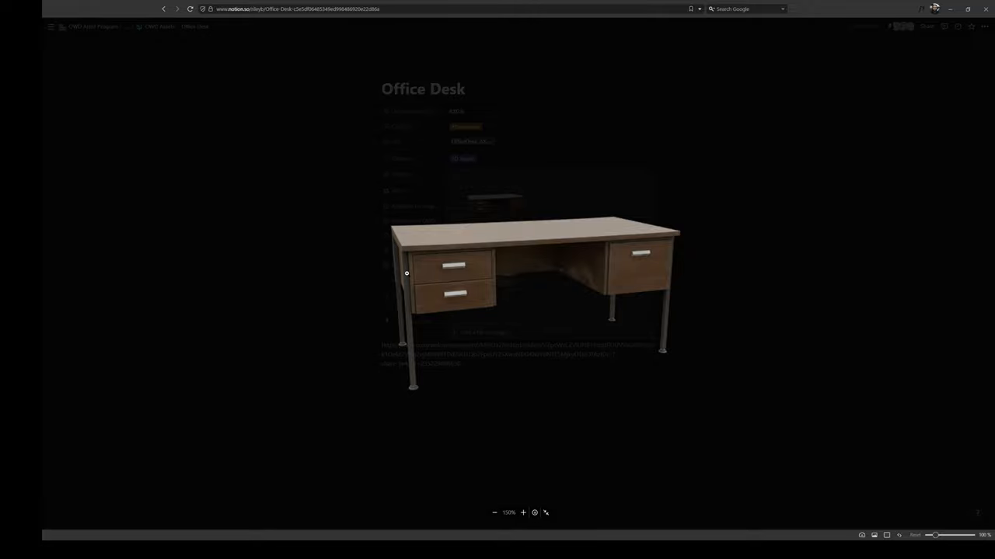
pyautogui.moveTo(396, 244)
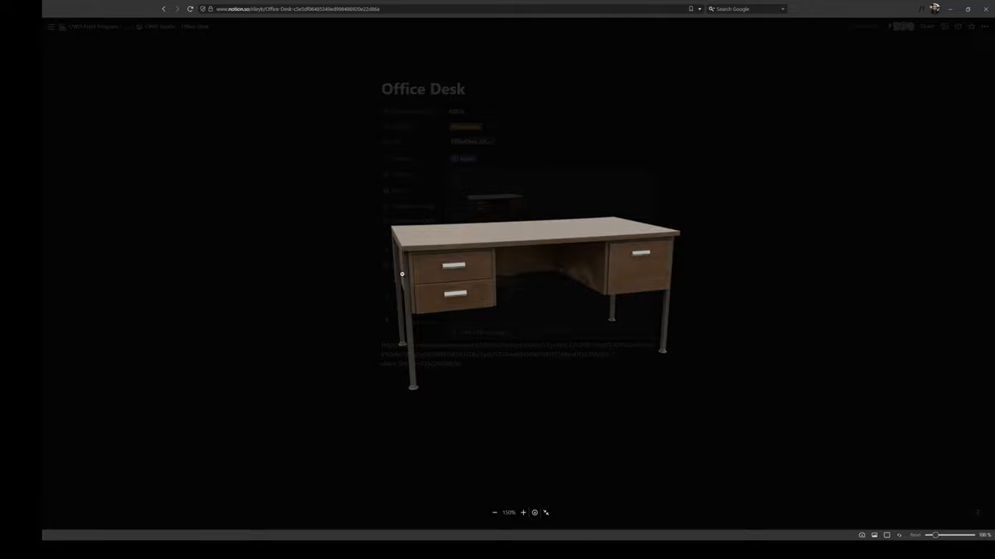
pyautogui.moveTo(395, 246)
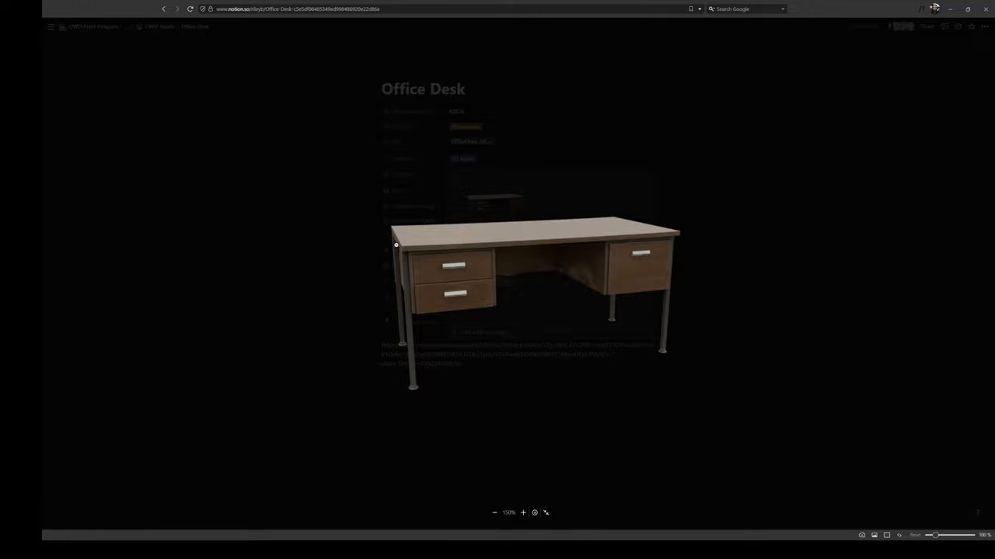
pyautogui.moveTo(405, 243)
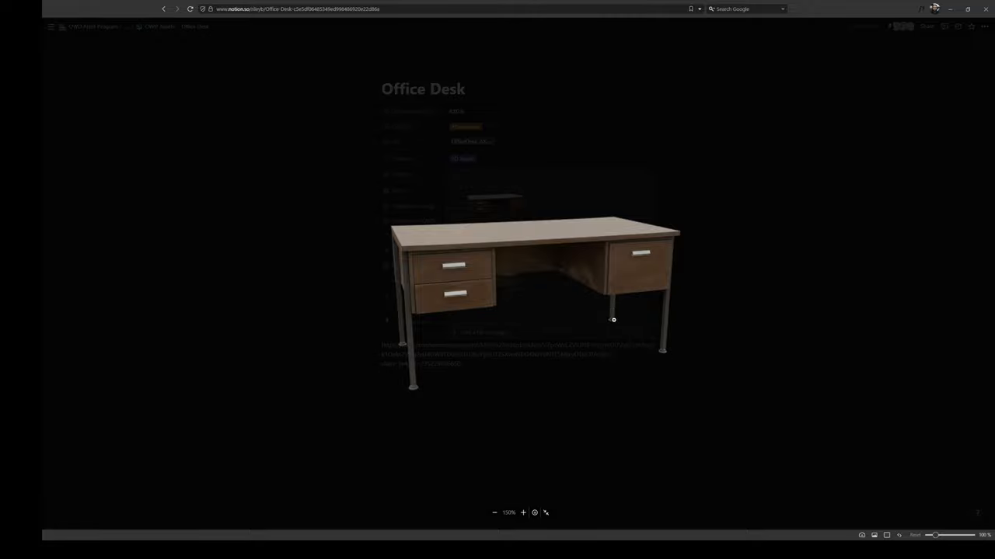
pyautogui.moveTo(696, 303)
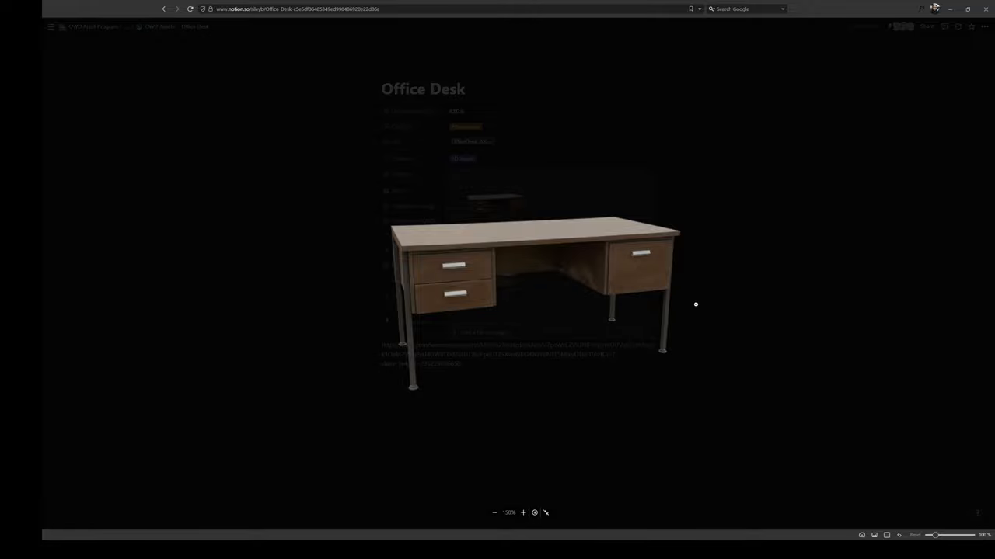
pyautogui.moveTo(608, 273)
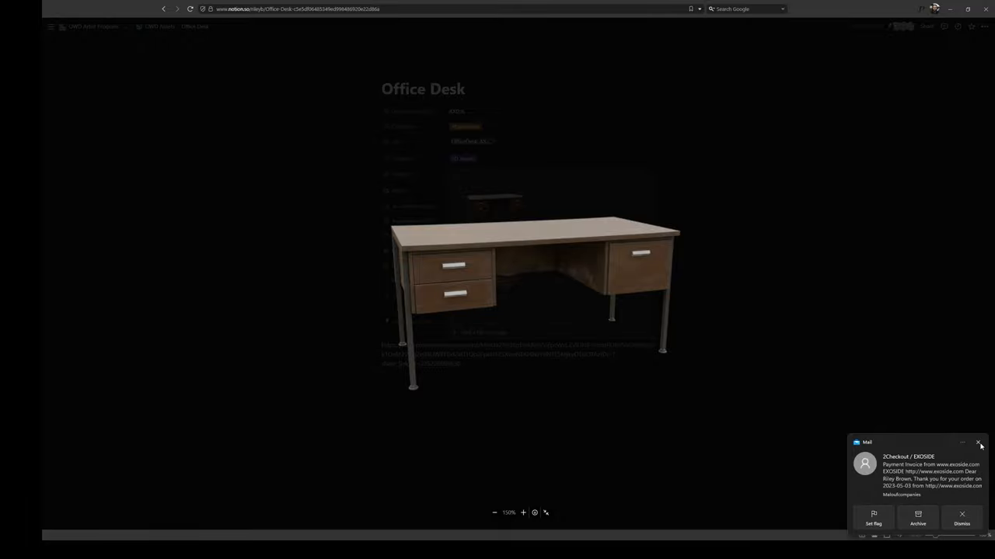
# Dismiss the Mail notification to get back to the enlarged Office Desk preview.
pyautogui.click(978, 443)
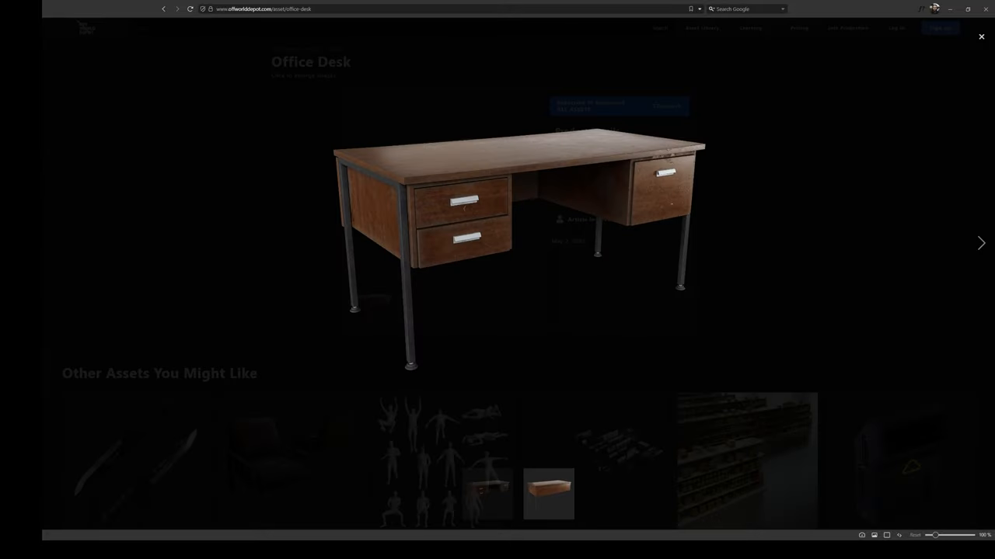
pyautogui.moveTo(558, 260)
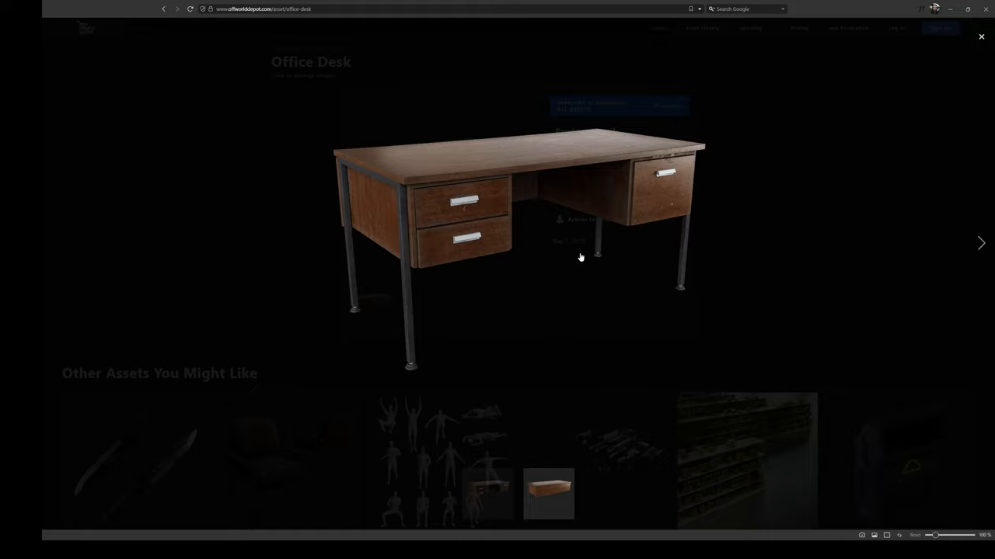
pyautogui.moveTo(598, 223)
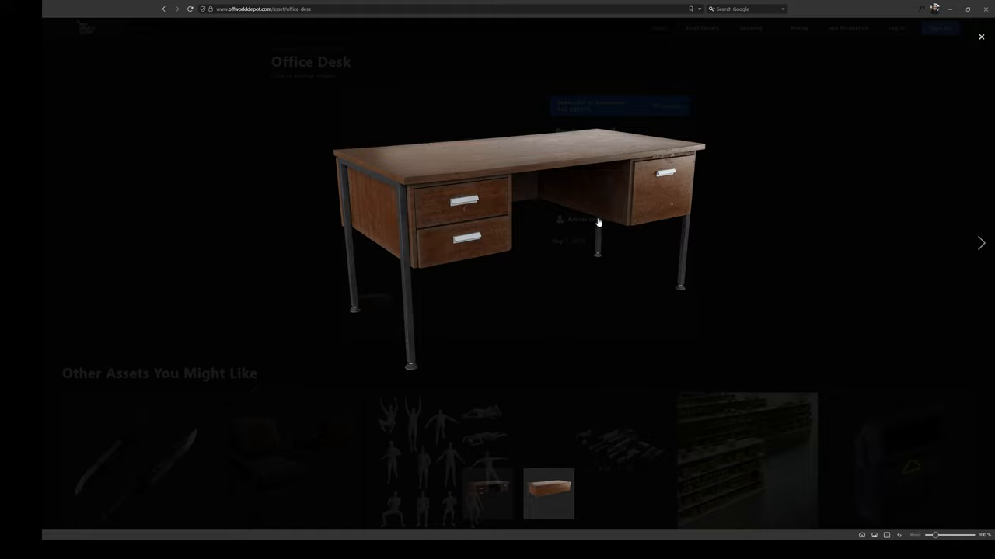
pyautogui.moveTo(550, 176)
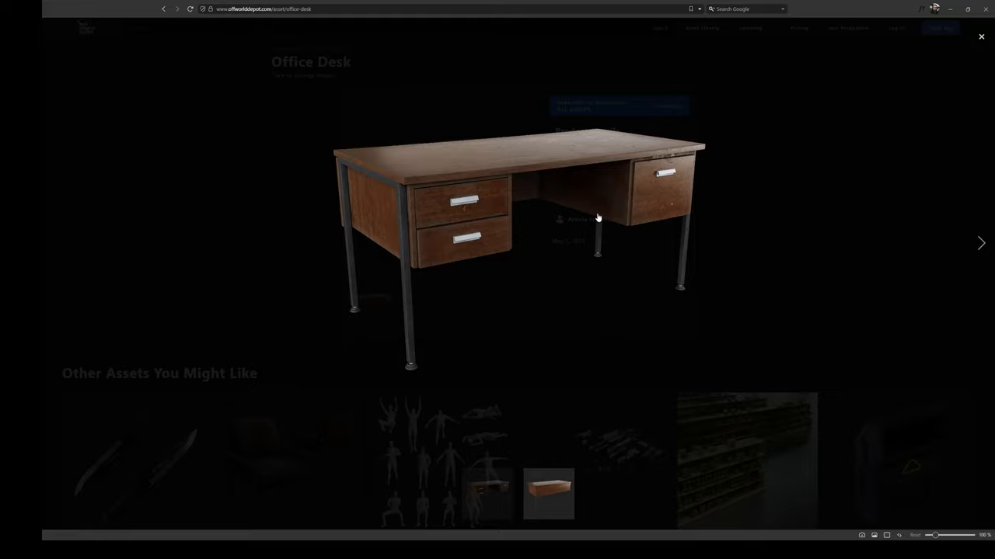
pyautogui.moveTo(349, 172)
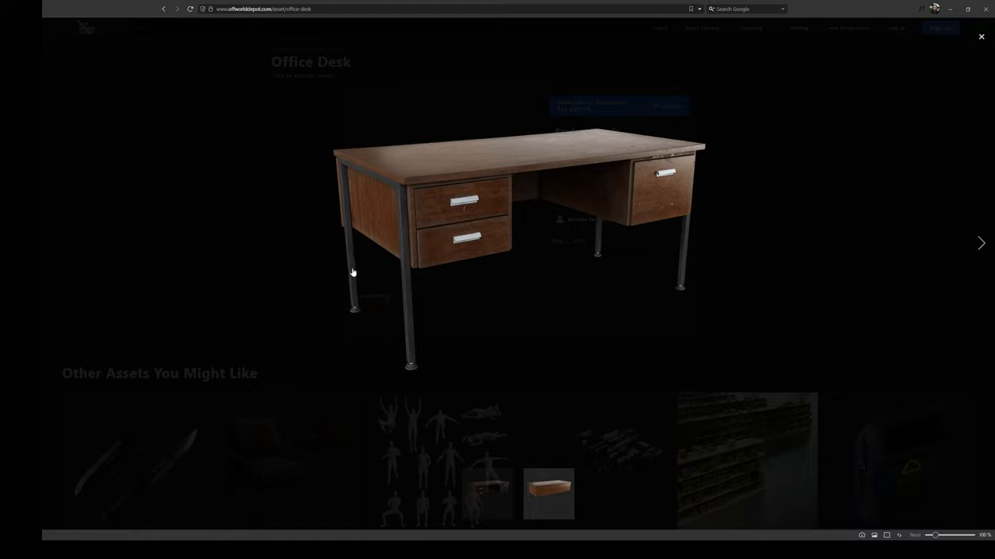
pyautogui.moveTo(394, 191)
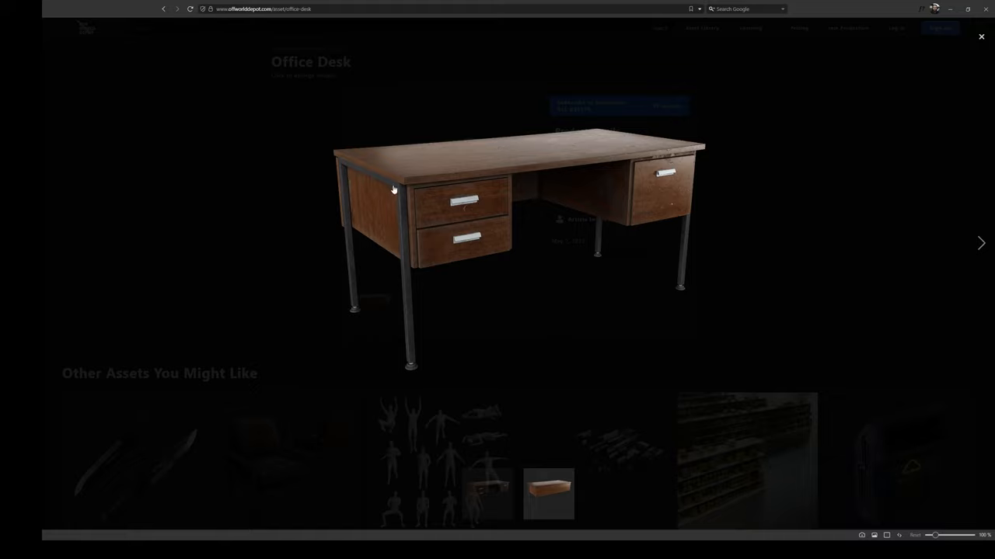
pyautogui.moveTo(547, 263)
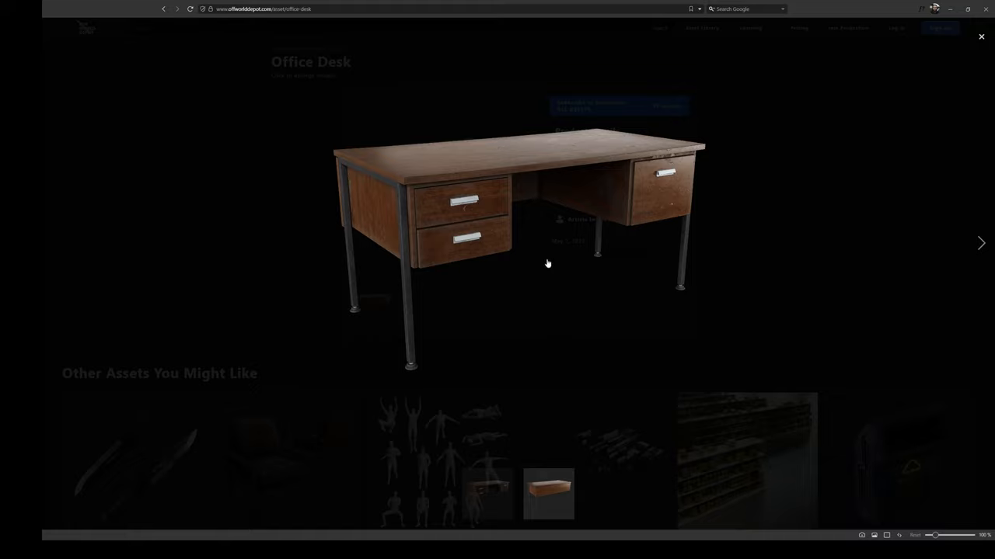
pyautogui.moveTo(530, 257)
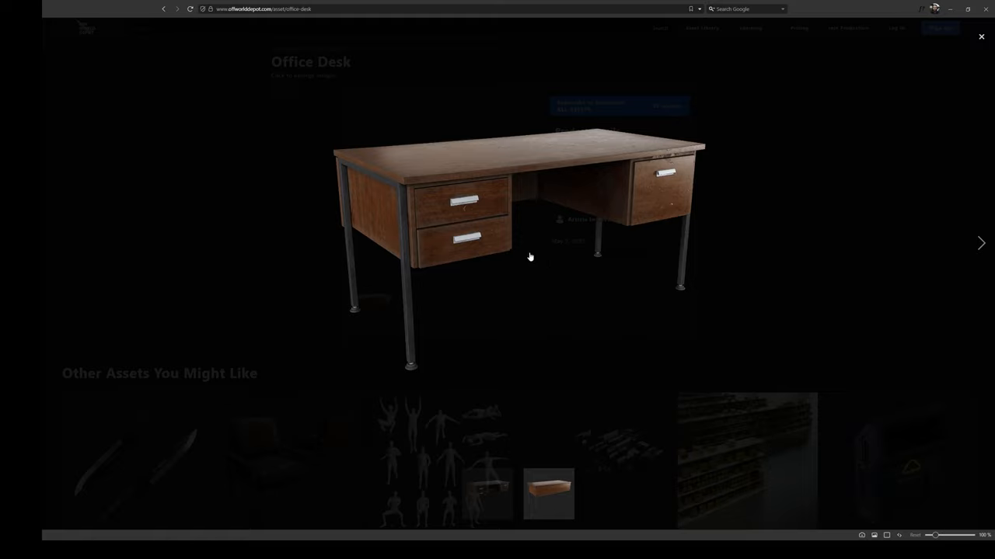
pyautogui.moveTo(522, 247)
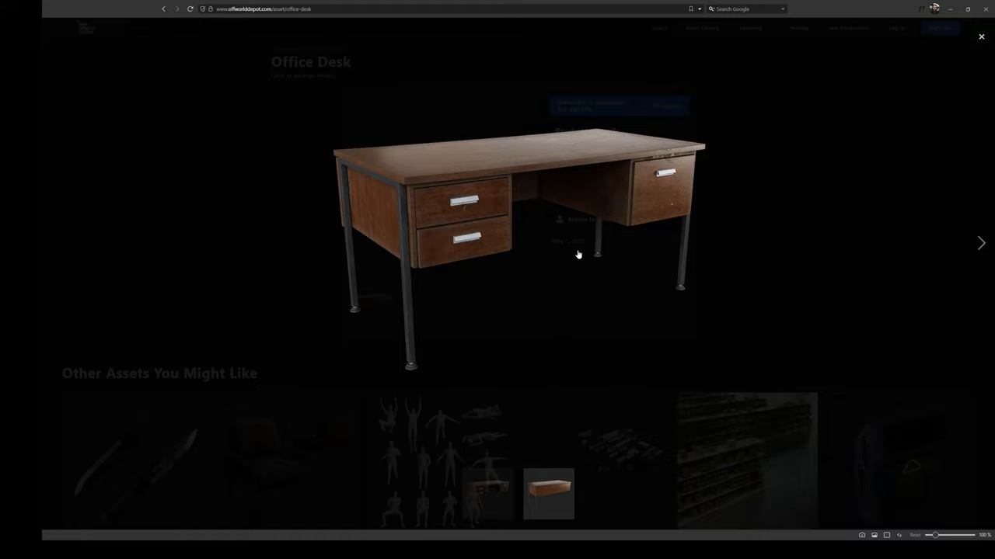
pyautogui.moveTo(528, 247)
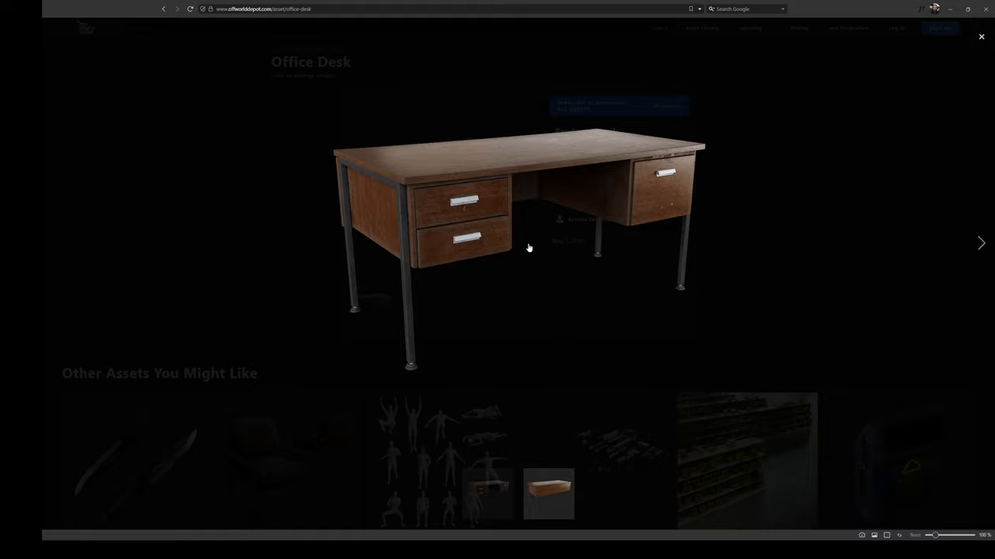
pyautogui.moveTo(417, 275)
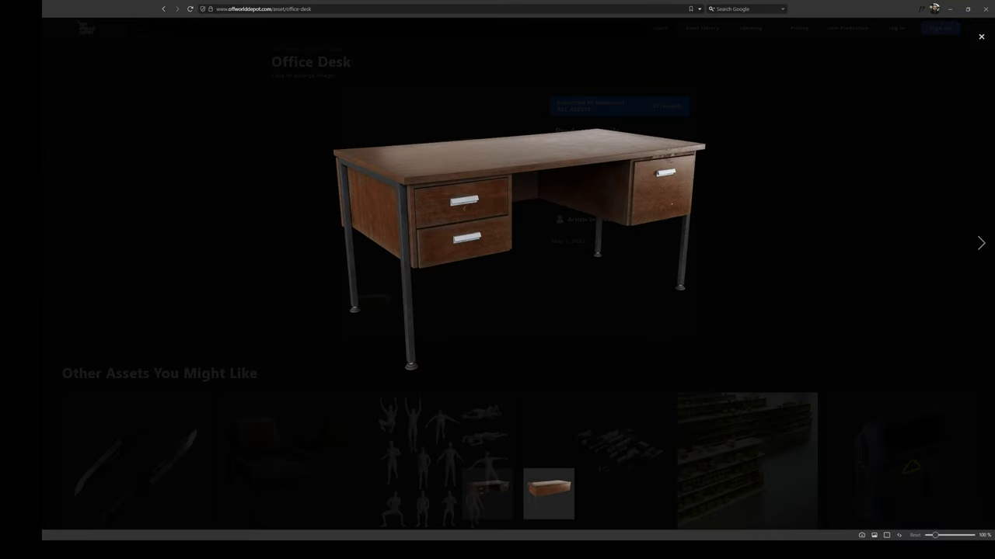
pyautogui.moveTo(602, 347)
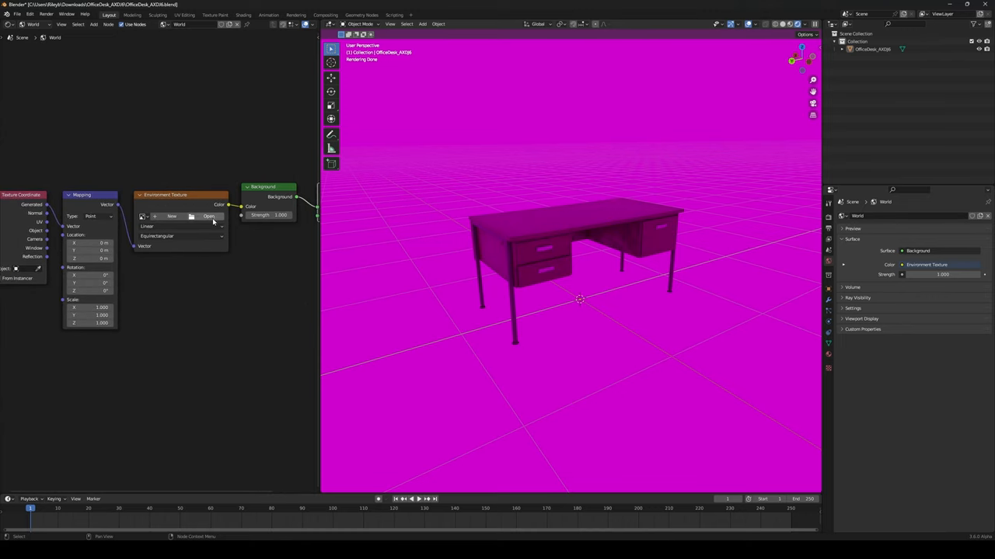
# Open the Environment Texture node's file browser to pick an HDRI image.
pyautogui.click(208, 216)
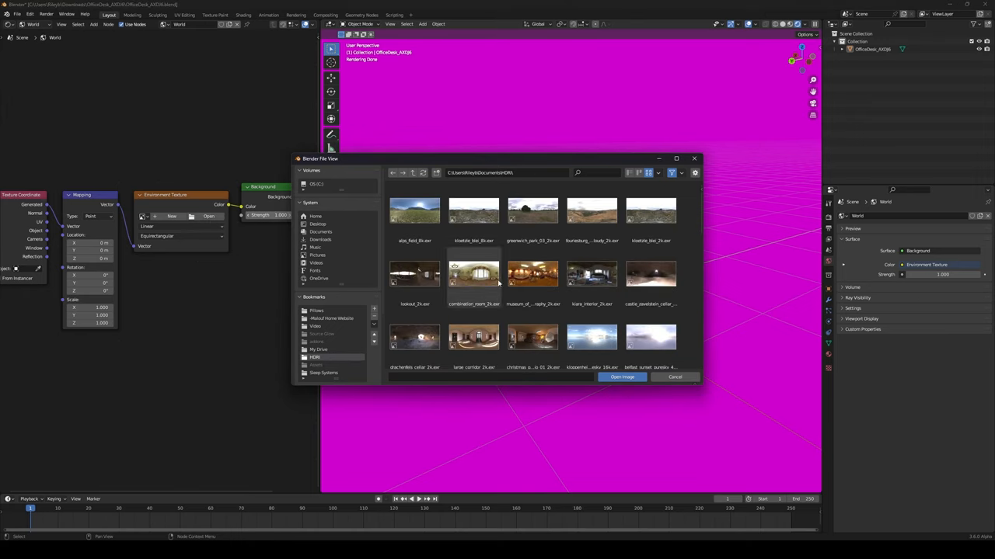
pyautogui.moveTo(597, 272)
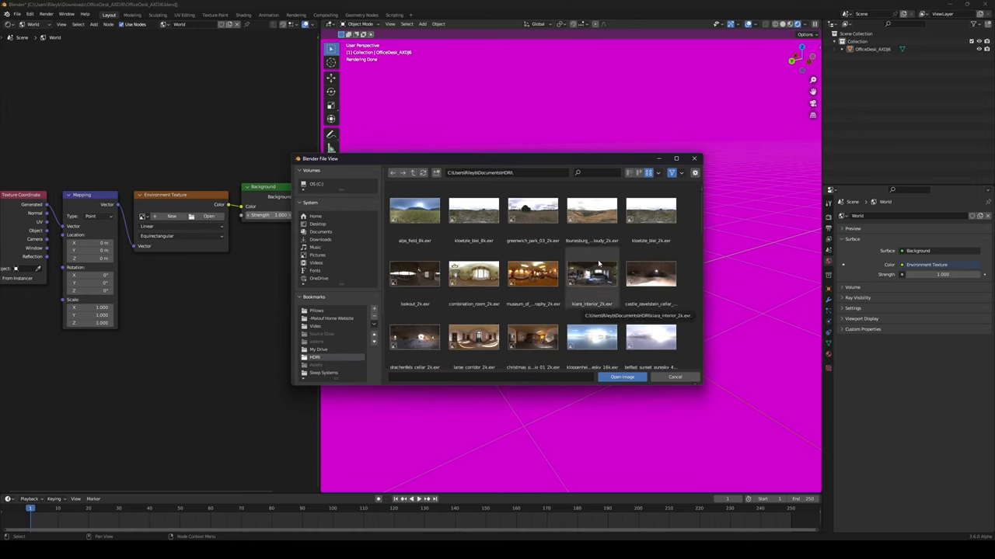
pyautogui.moveTo(569, 282)
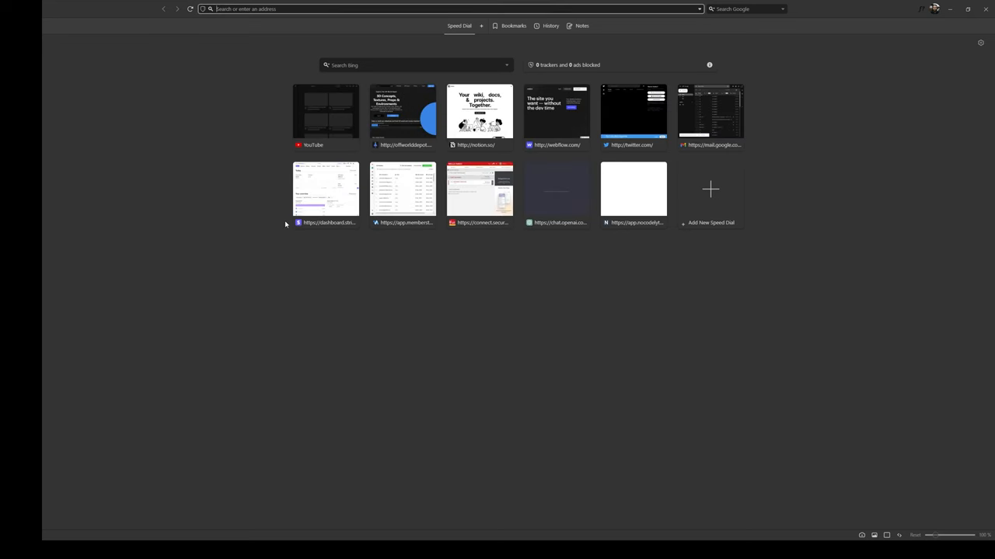
# Go to polyhaven.com and open its HDRI library.
pyautogui.write('polyhaven.com')
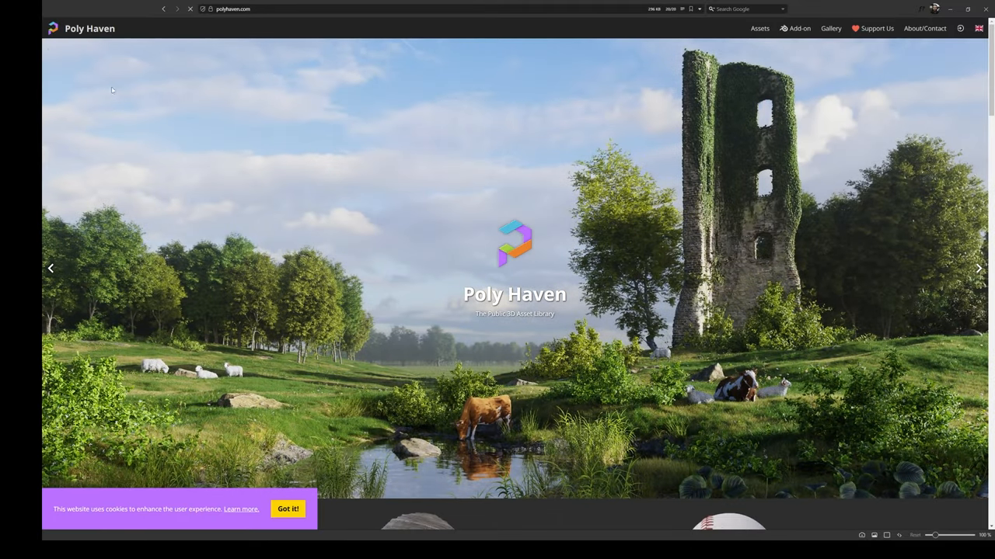
pyautogui.scroll(-3)
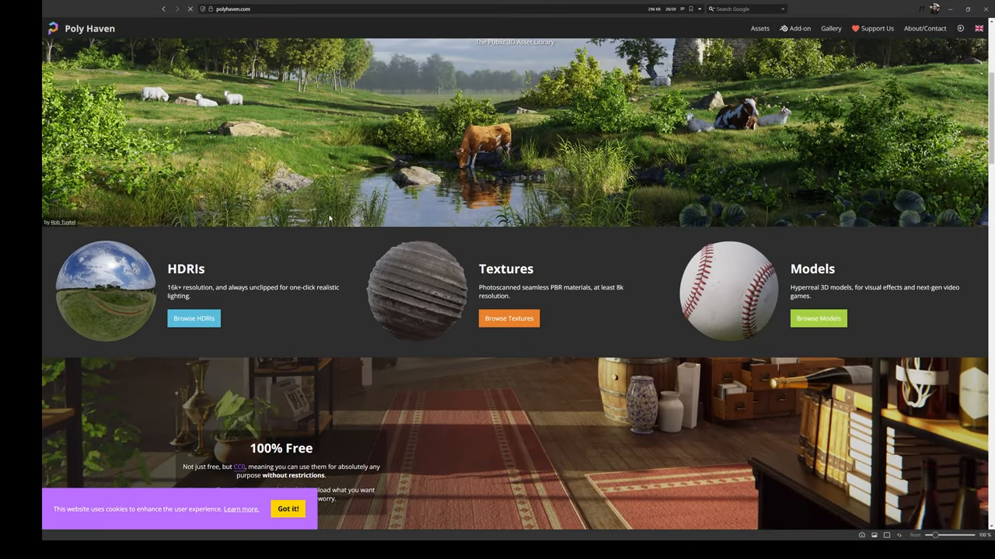
pyautogui.click(194, 319)
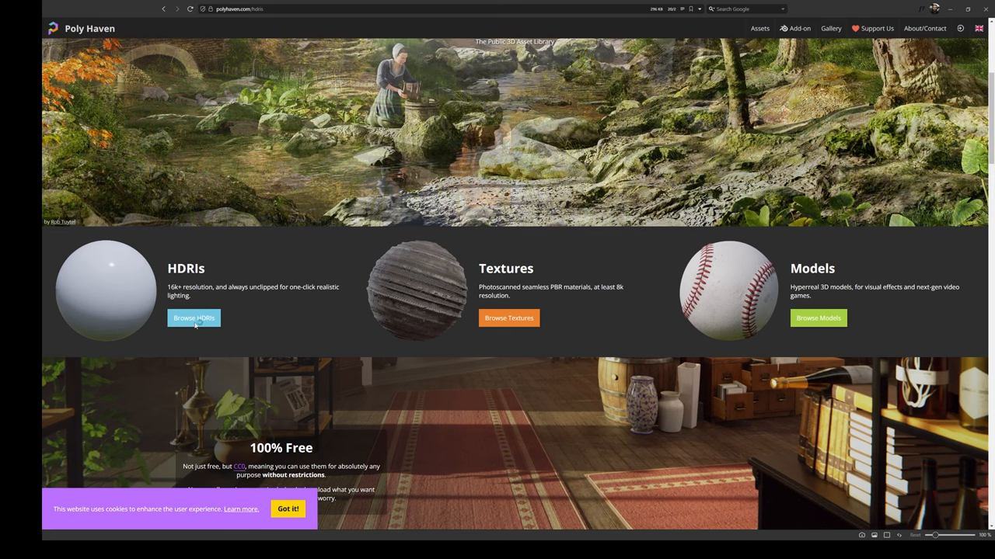
pyautogui.click(194, 318)
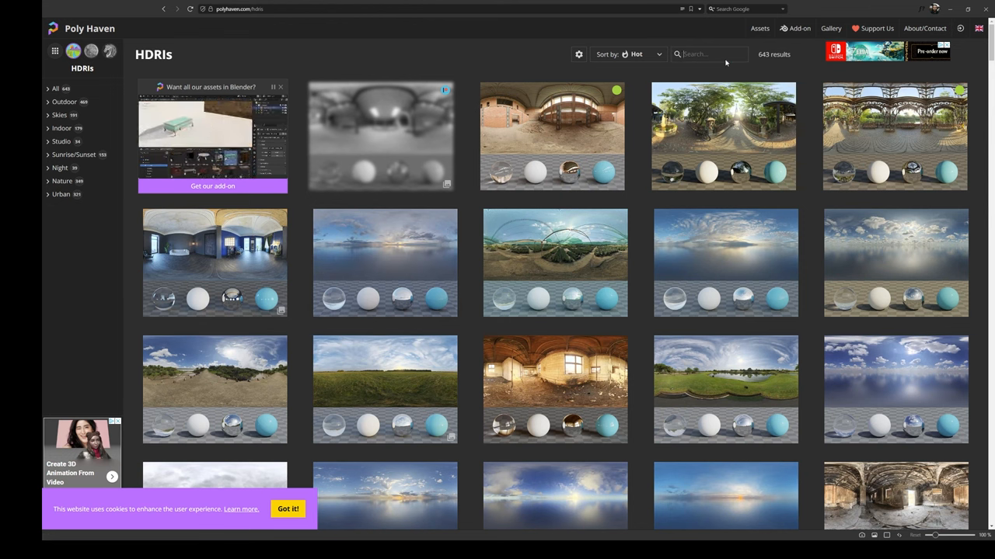
# Search 'art', open the Artist Workshop HDRI, and download it at a chosen resolution.
pyautogui.write('artist workshop')
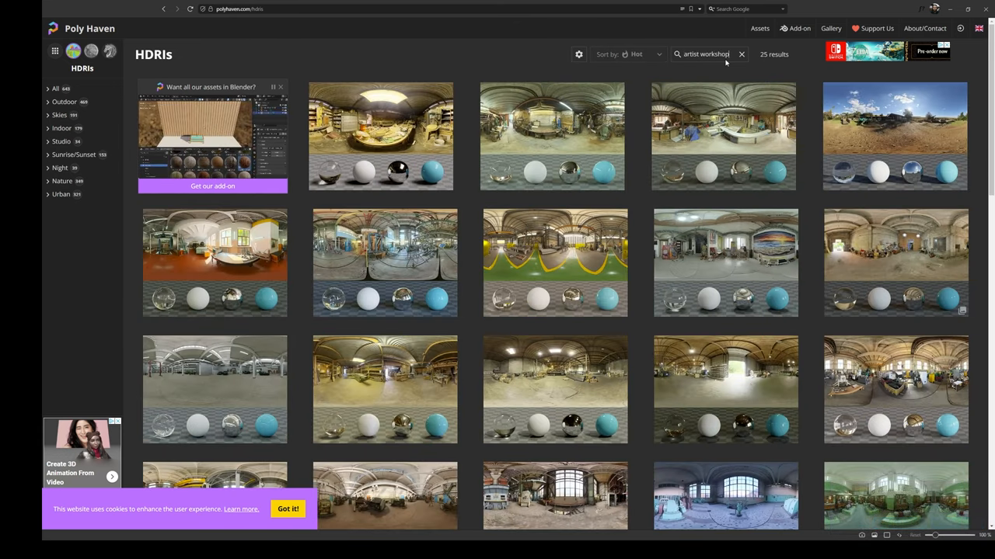
pyautogui.scroll(-3)
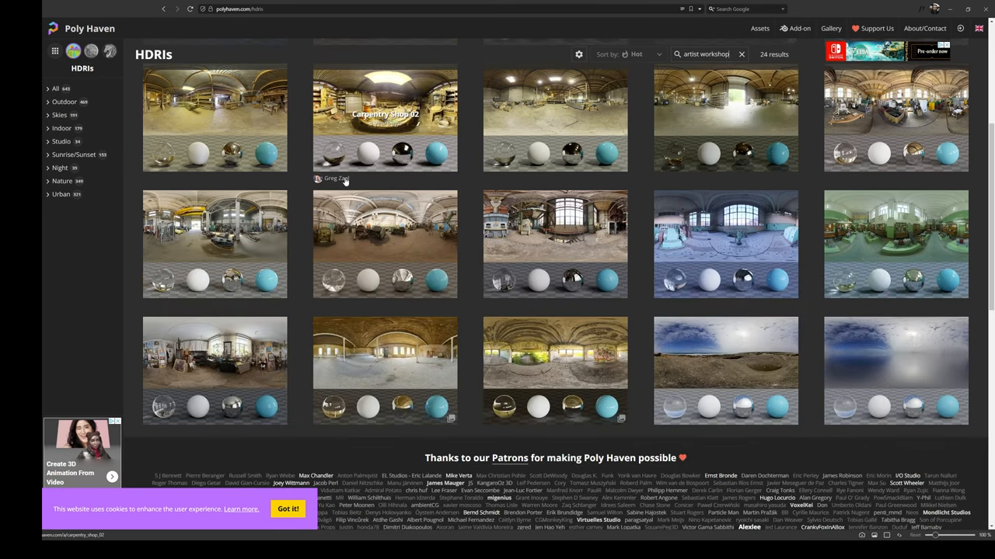
pyautogui.moveTo(214, 371)
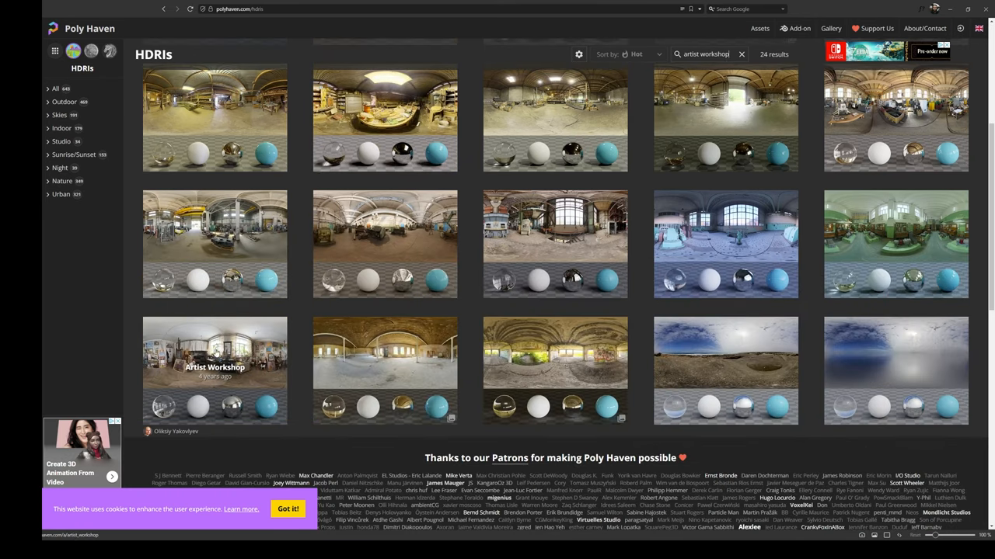
pyautogui.click(214, 369)
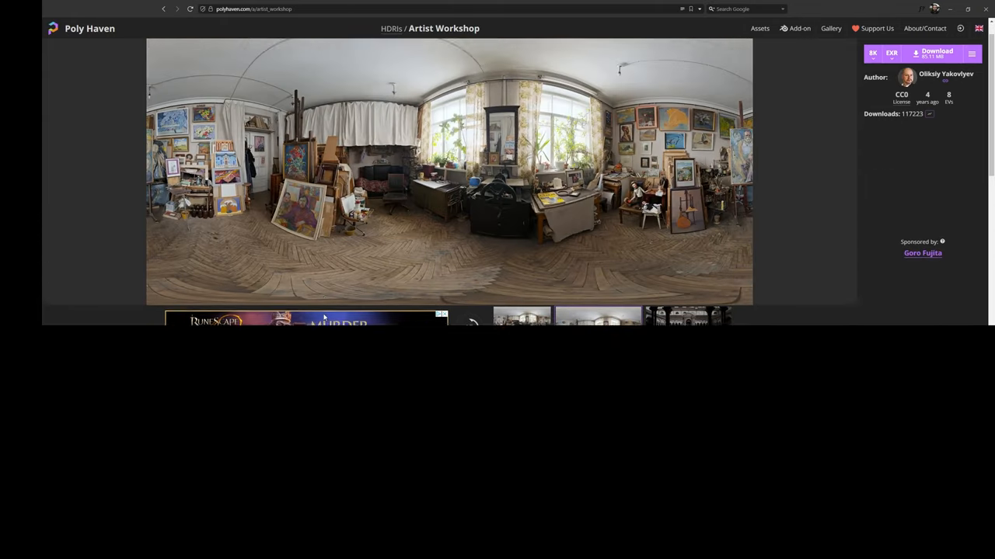
pyautogui.scroll(-3)
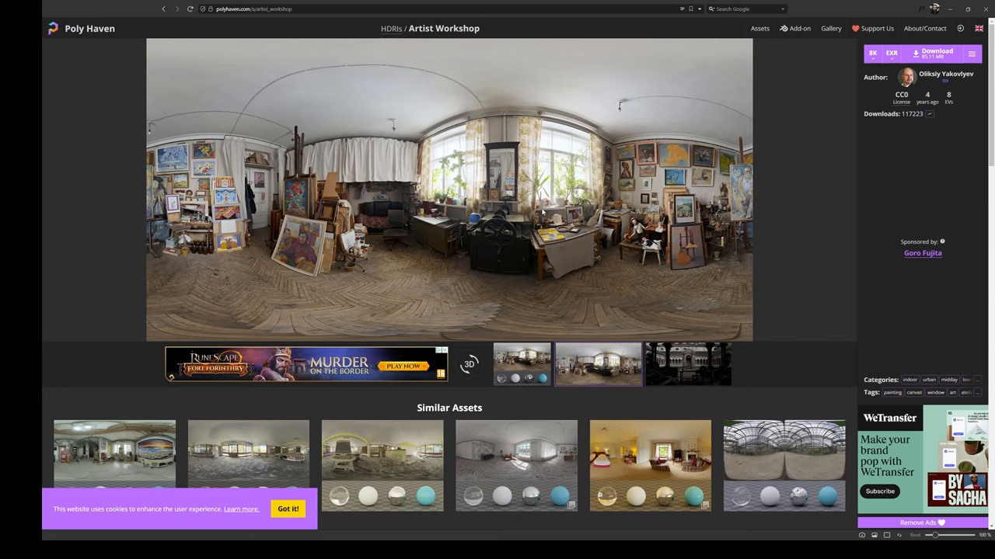
pyautogui.moveTo(375, 319)
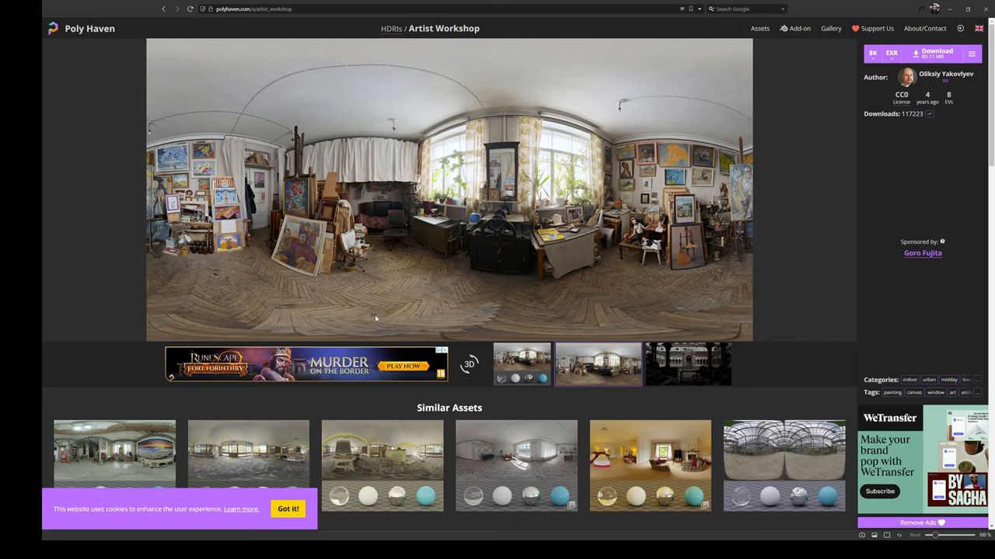
pyautogui.moveTo(392, 284)
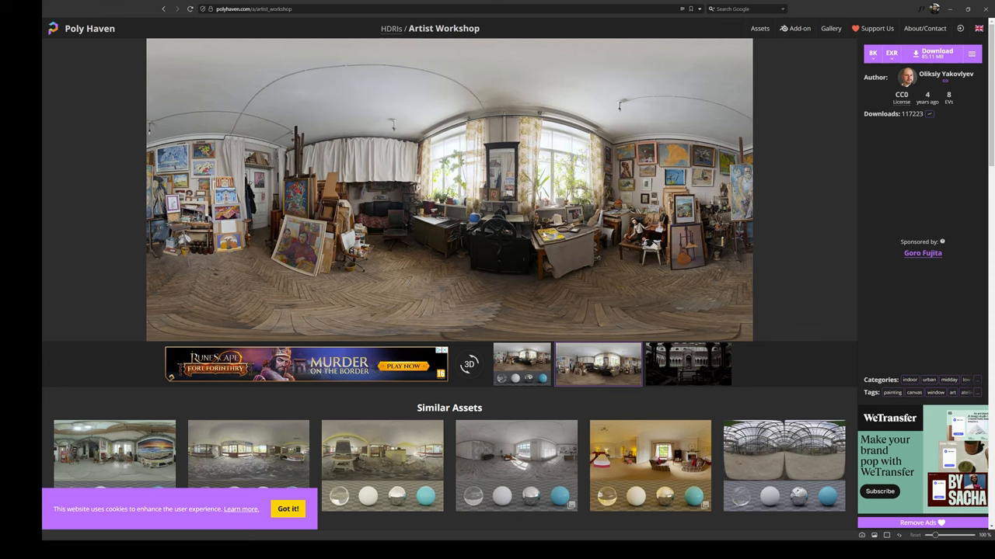
pyautogui.moveTo(544, 235)
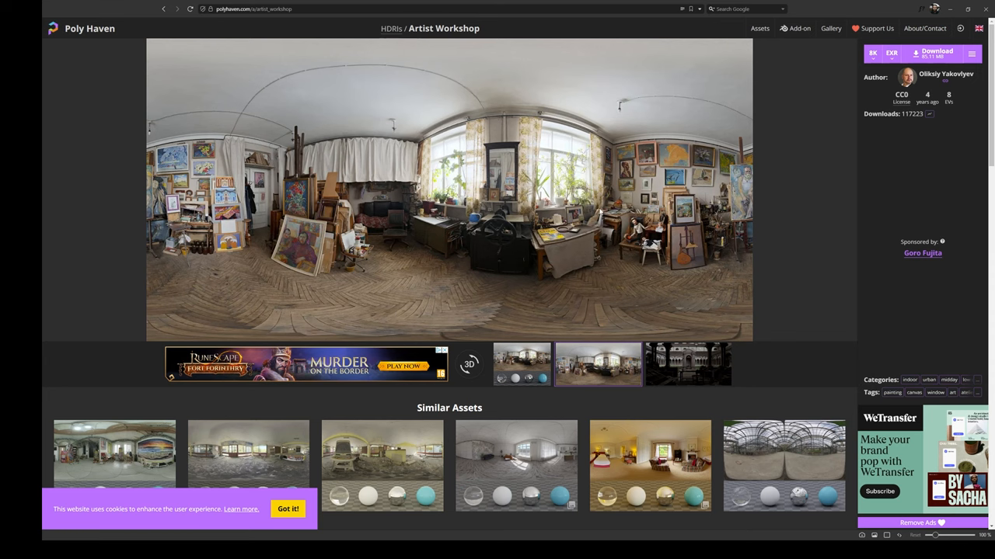
pyautogui.click(871, 52)
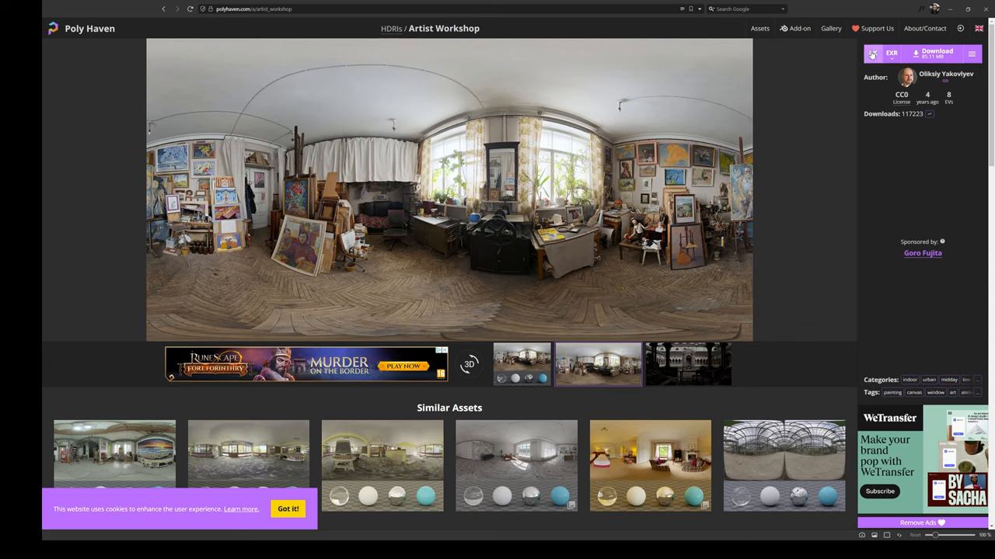
pyautogui.click(872, 53)
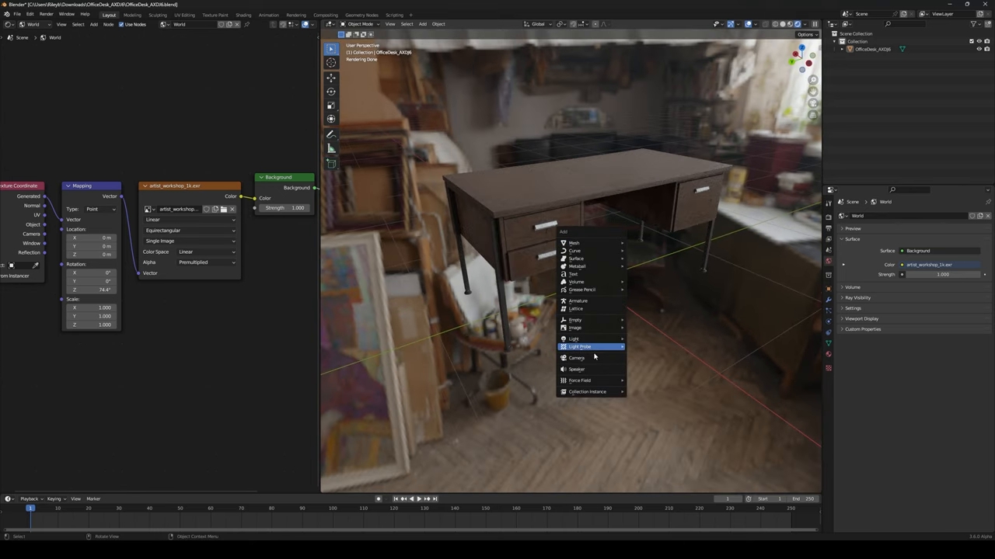
# Add a camera to the scene to frame the desk.
pyautogui.click(576, 358)
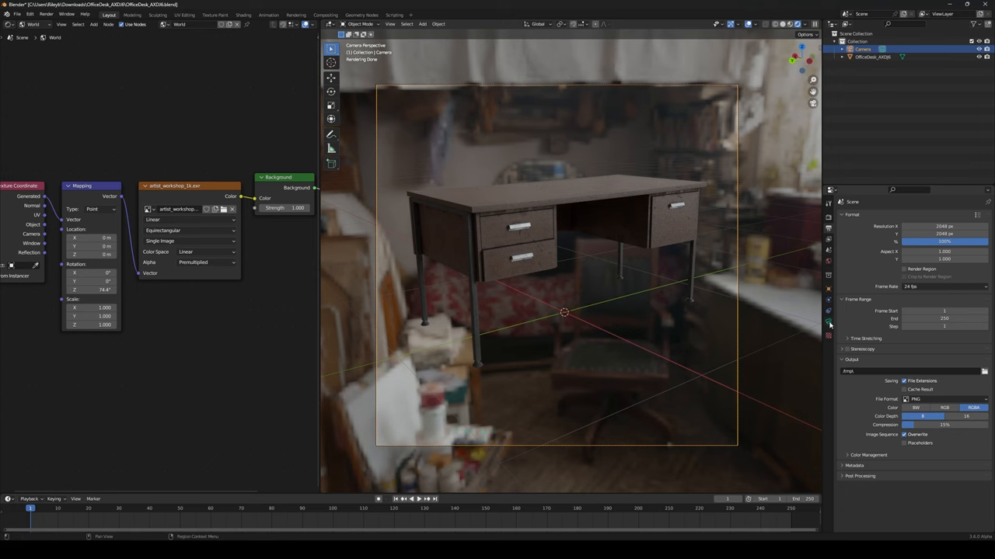
# Set the camera's Focal Length to 85 mm in Camera Properties.
pyautogui.click(828, 325)
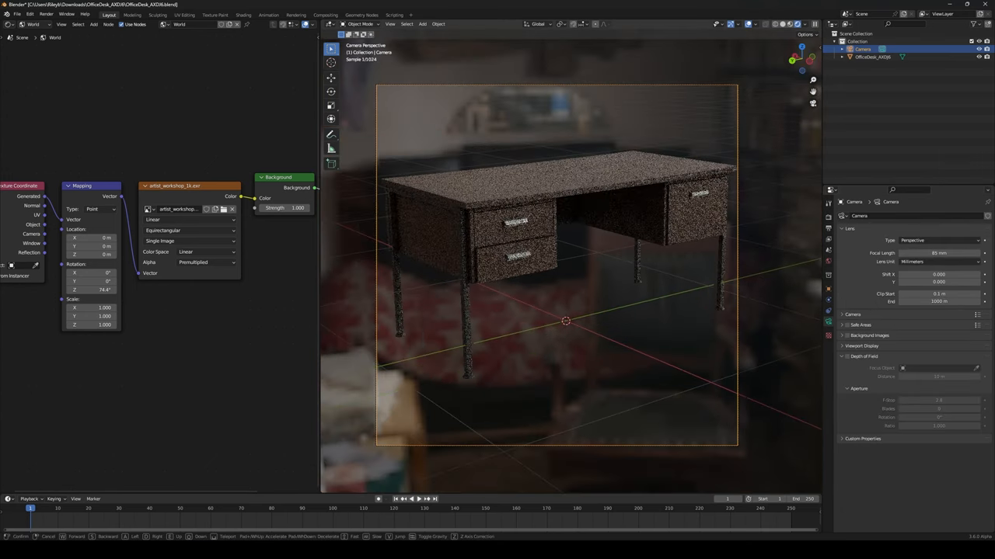
pyautogui.click(940, 252)
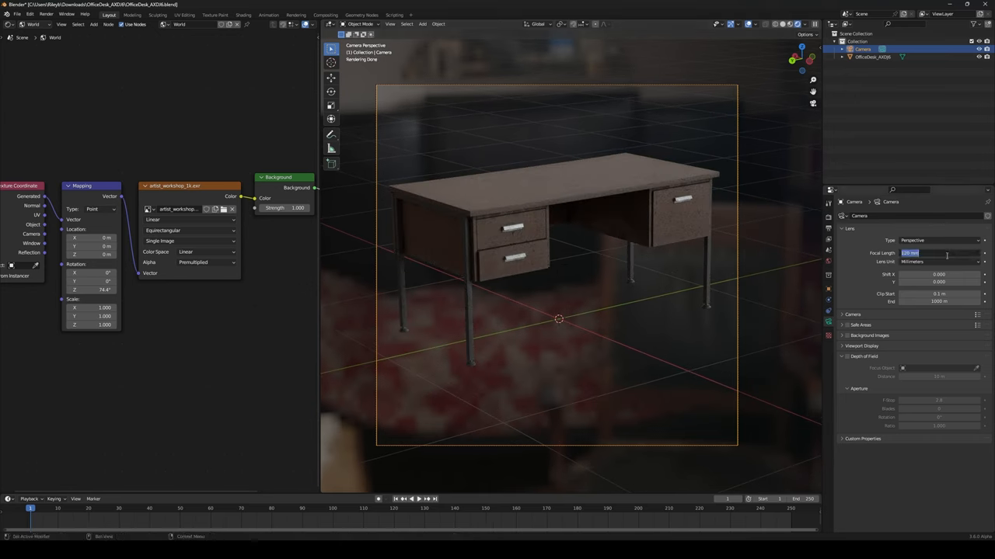
pyautogui.write('85')
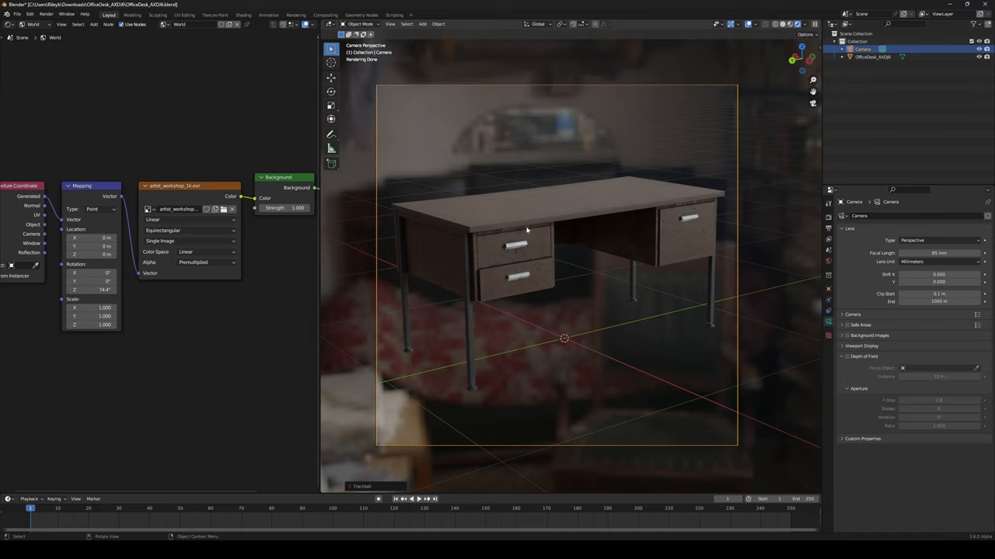
pyautogui.moveTo(323, 287)
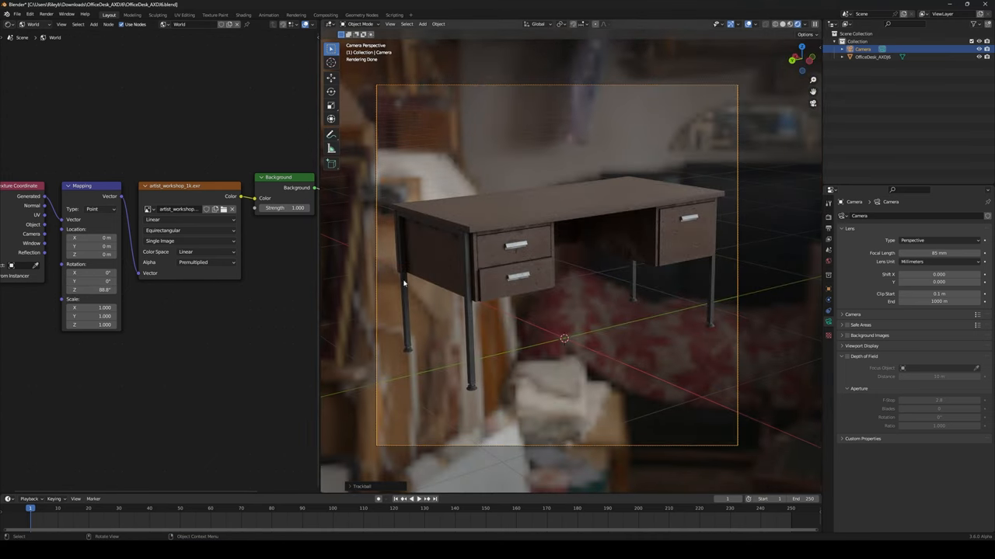
# Add UV spheres, shade them smooth, and place them side by side above the desk.
pyautogui.click(422, 25)
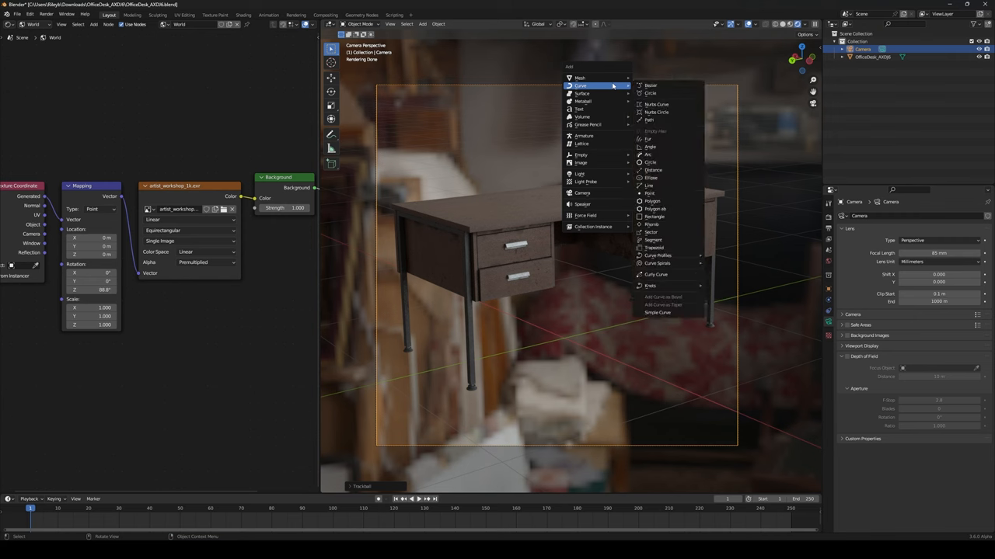
pyautogui.moveTo(580, 78)
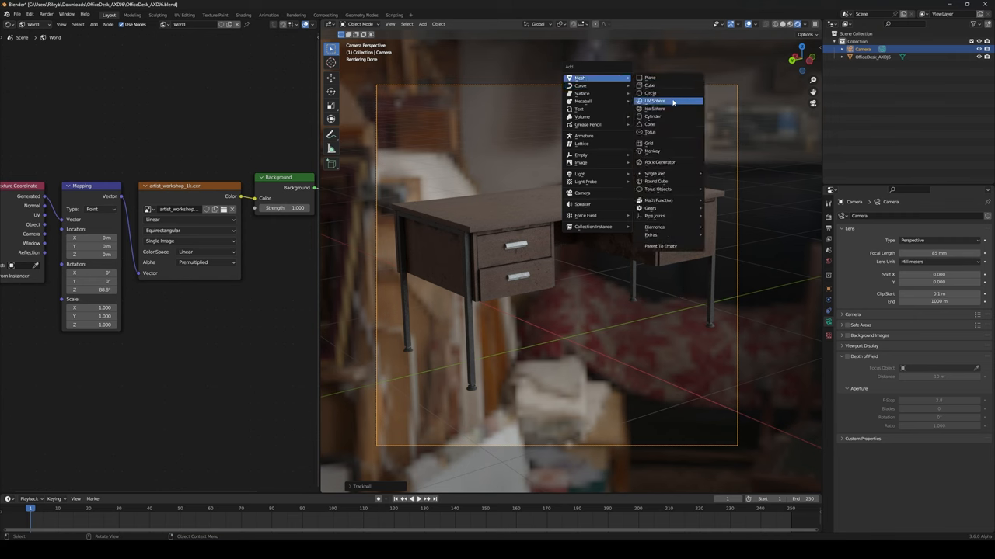
pyautogui.click(655, 101)
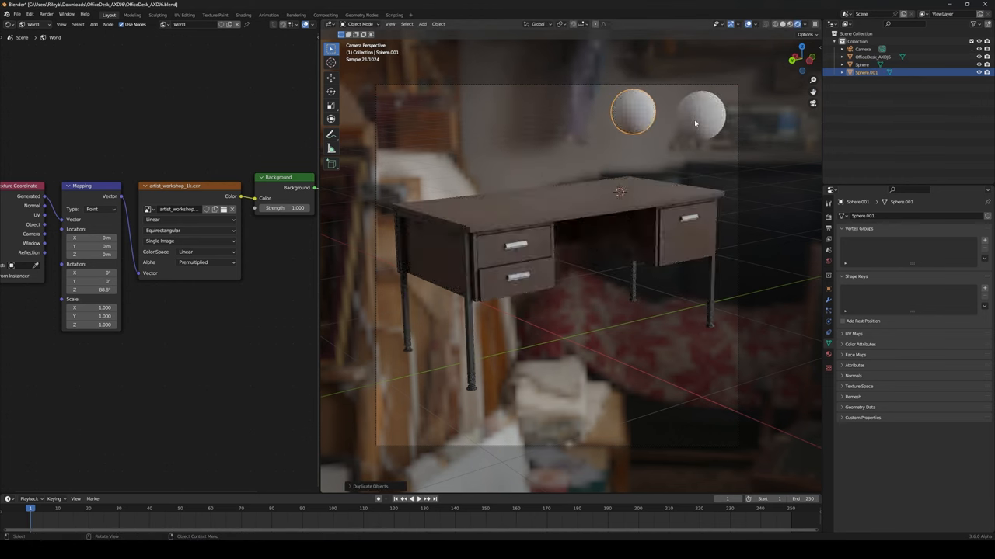
pyautogui.rightClick(696, 124)
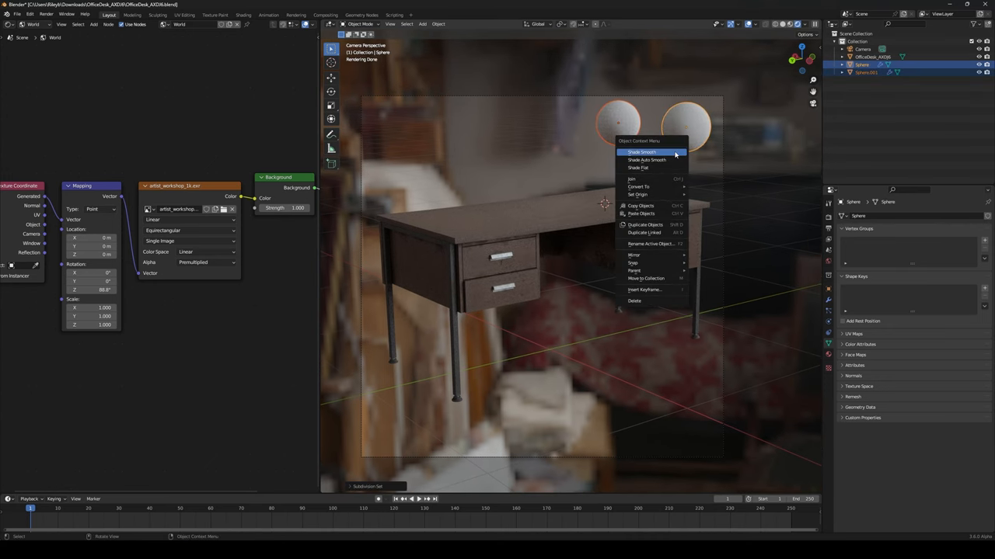
pyautogui.click(642, 151)
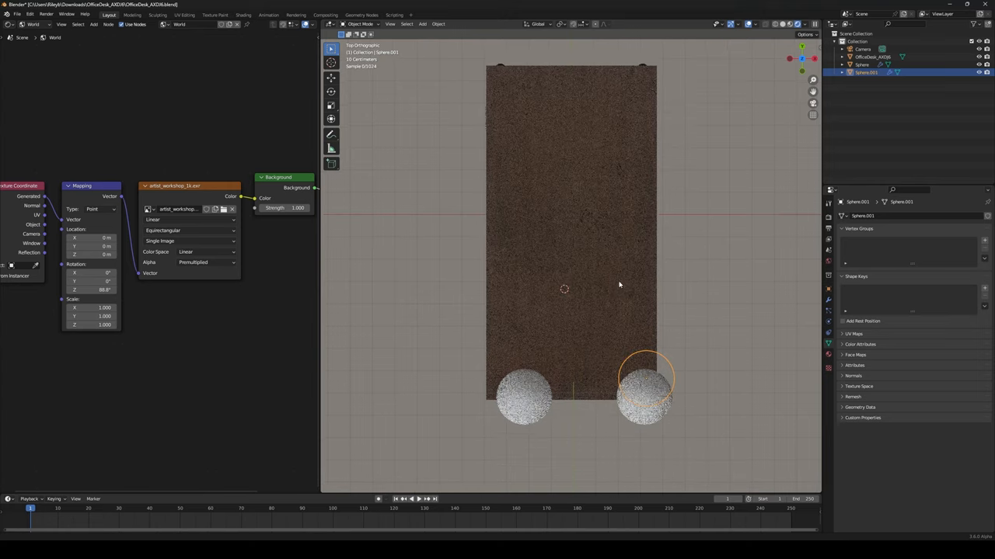
pyautogui.moveTo(645, 380); pyautogui.dragTo(575, 257)
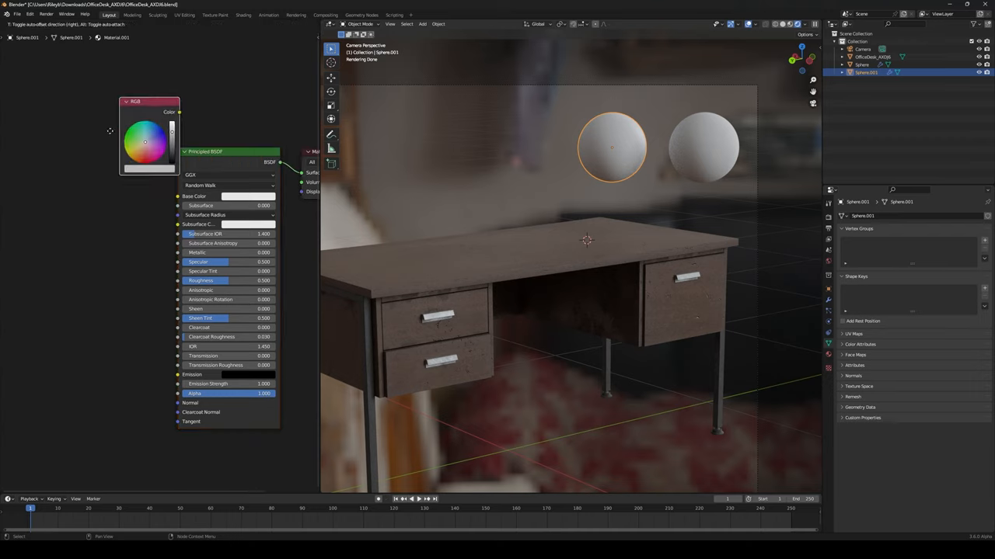
# Wire the RGB node's Color directly into Material Output Surface, then search the node list.
pyautogui.click(107, 173)
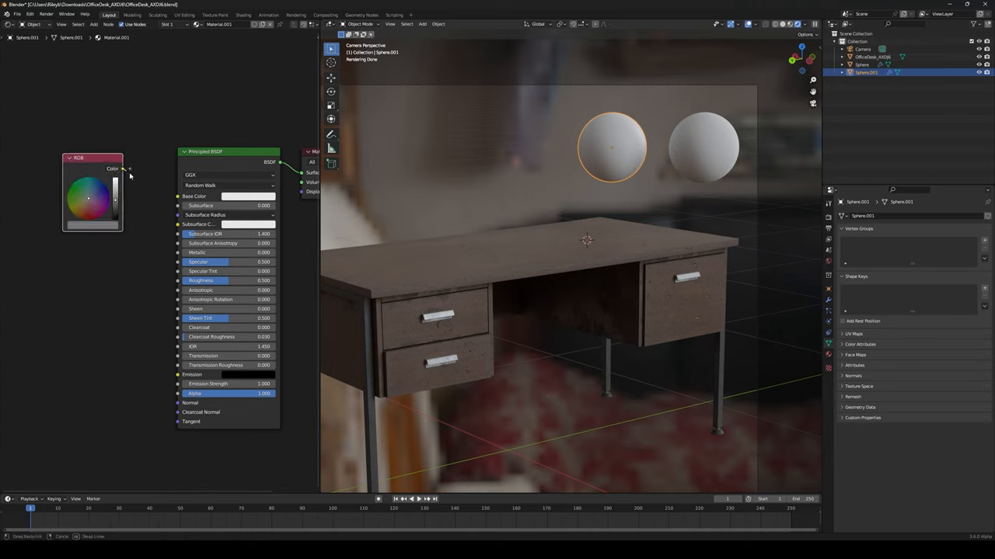
pyautogui.moveTo(124, 169); pyautogui.dragTo(302, 173)
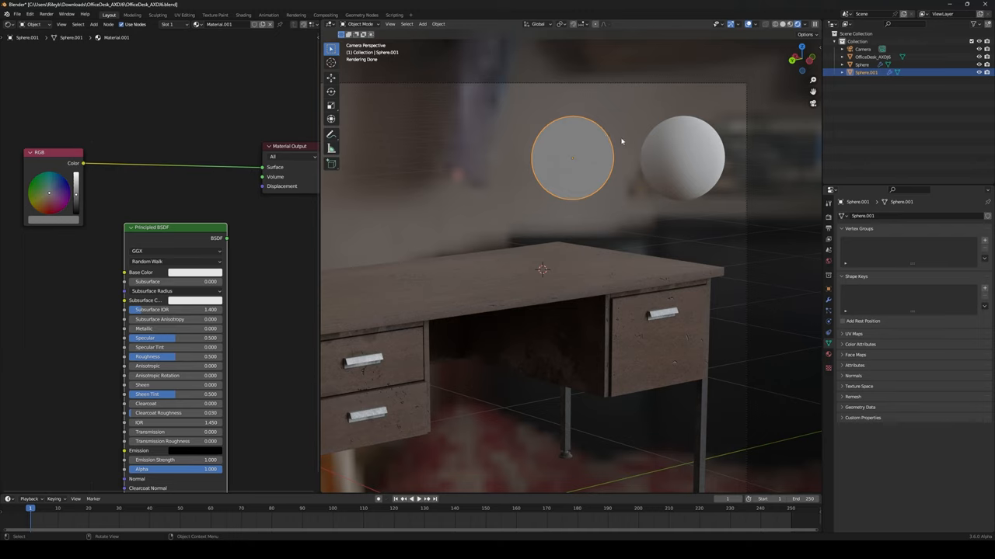
pyautogui.click(93, 24)
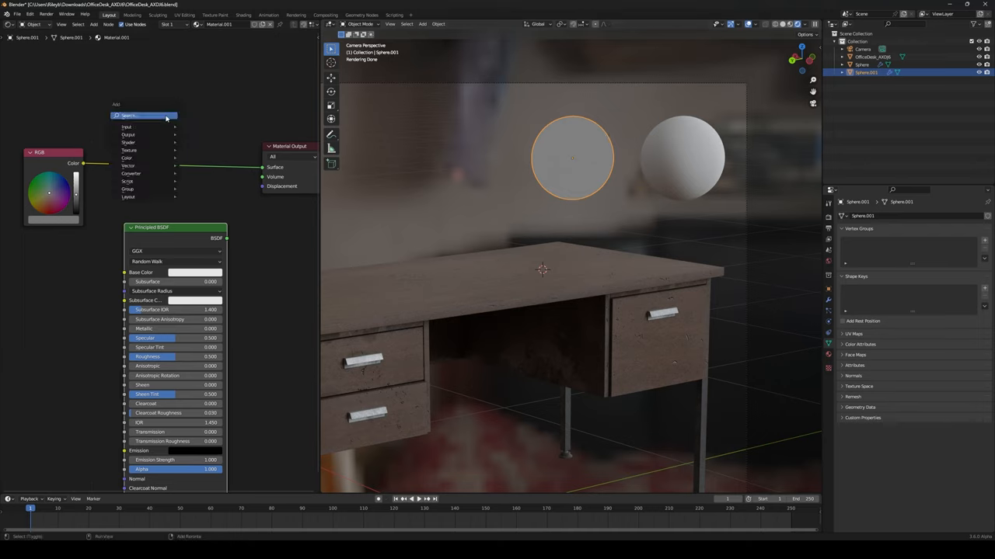
pyautogui.click(128, 142)
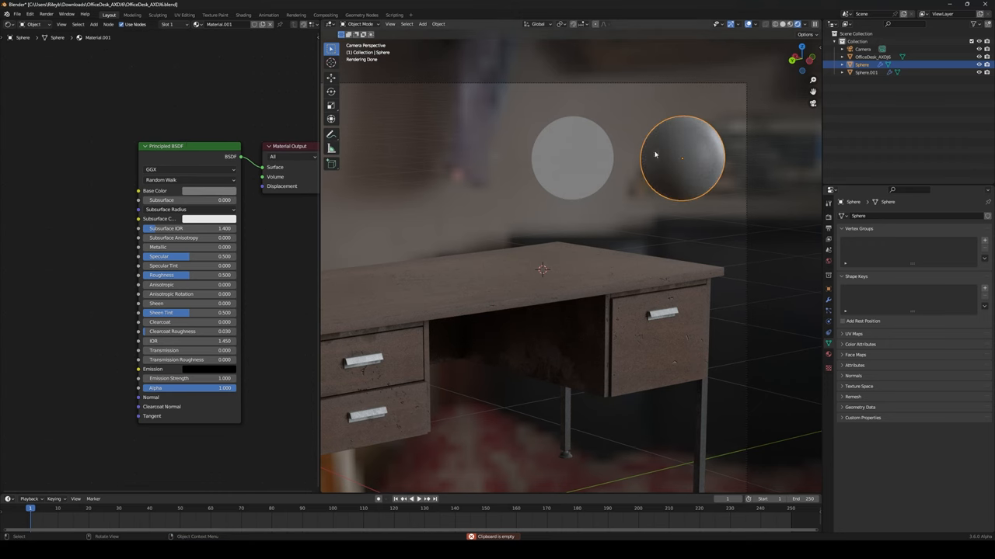
pyautogui.moveTo(167, 275); pyautogui.dragTo(225, 275)
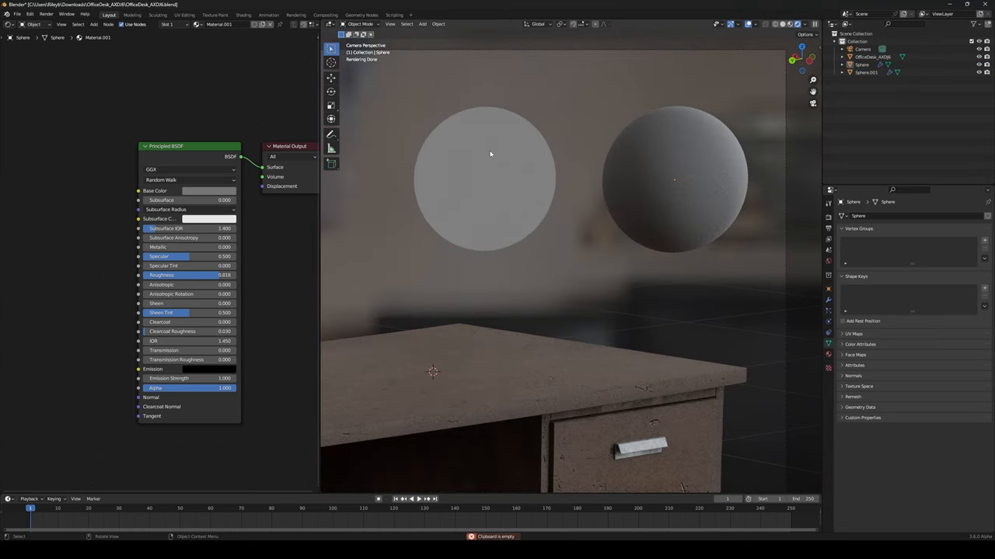
pyautogui.moveTo(718, 172)
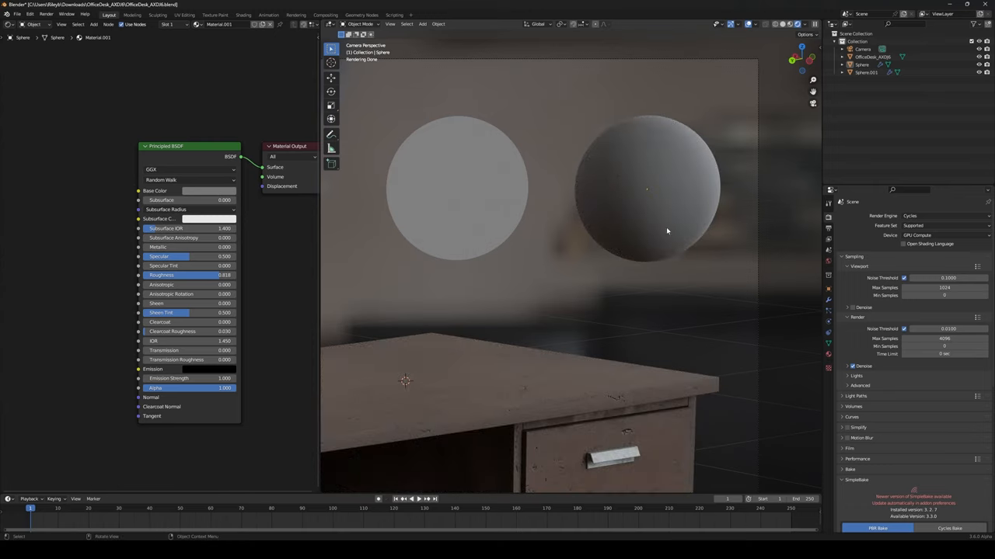
pyautogui.moveTo(665, 148)
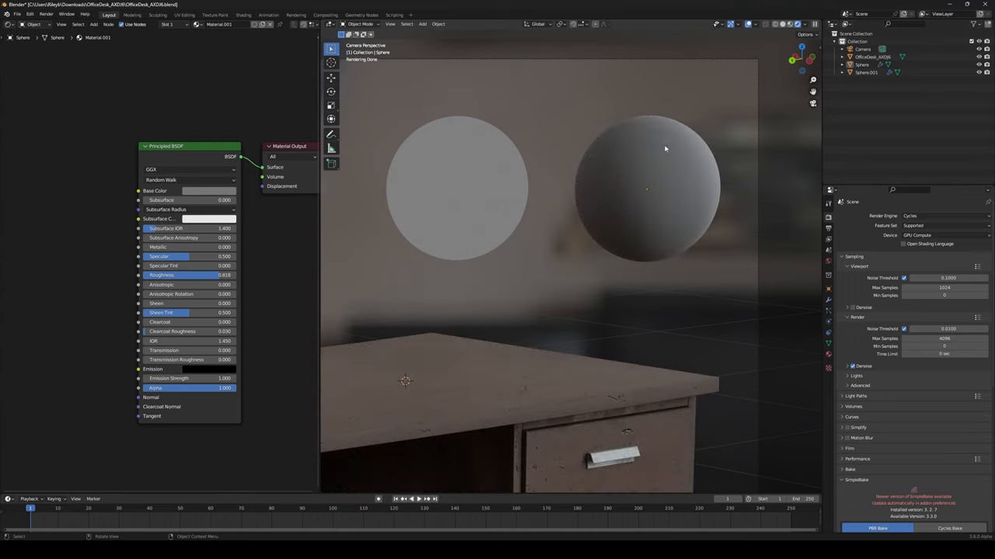
pyautogui.moveTo(652, 241)
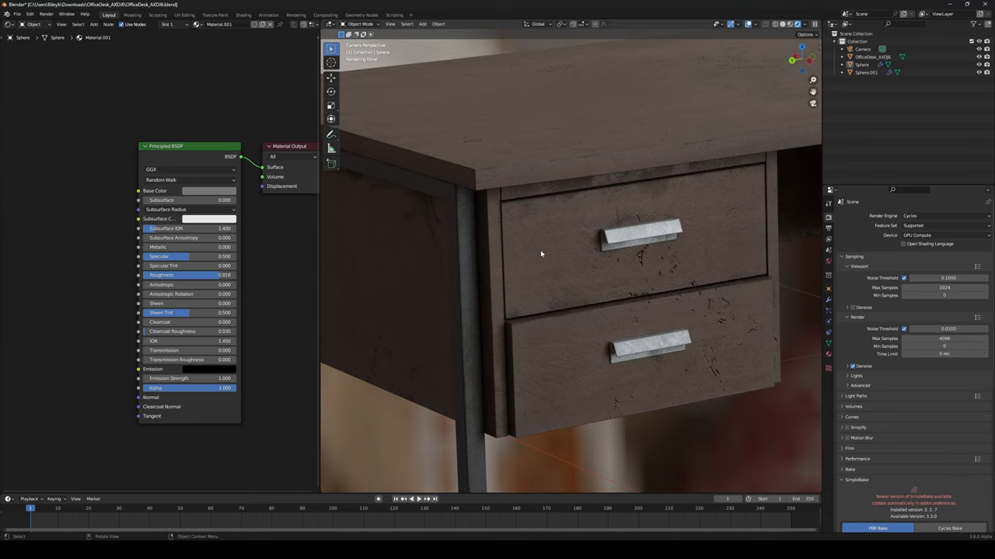
pyautogui.moveTo(535, 271)
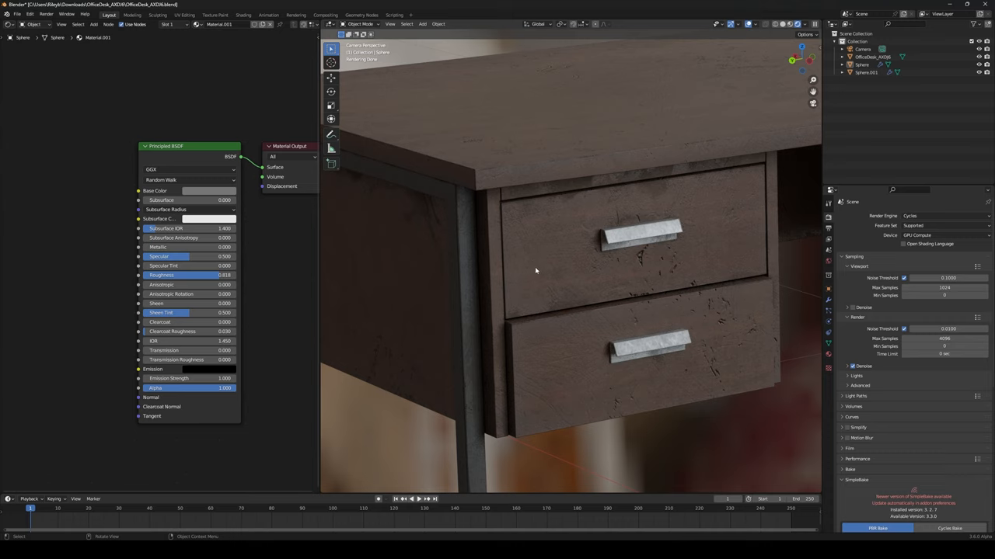
pyautogui.moveTo(514, 276)
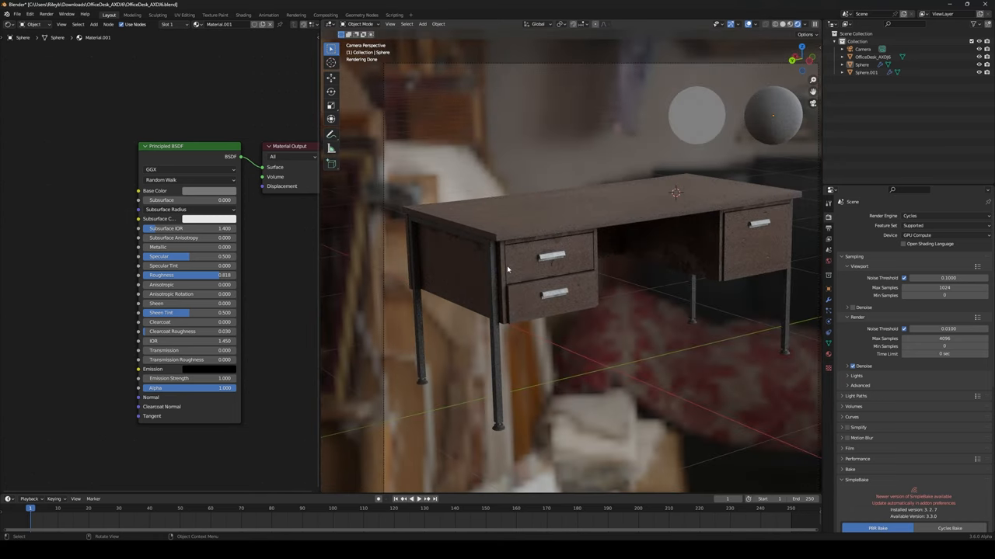
pyautogui.scroll(3)
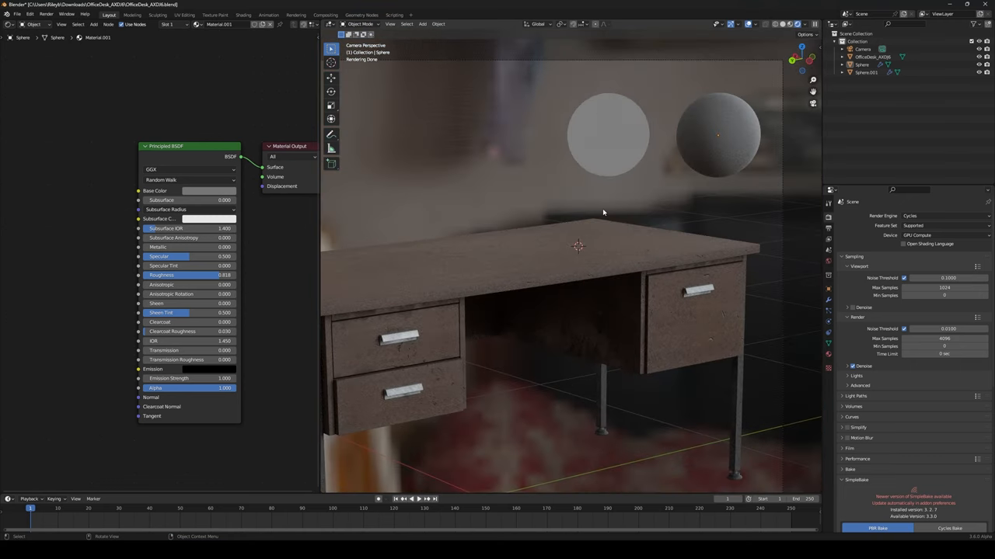
pyautogui.moveTo(633, 217)
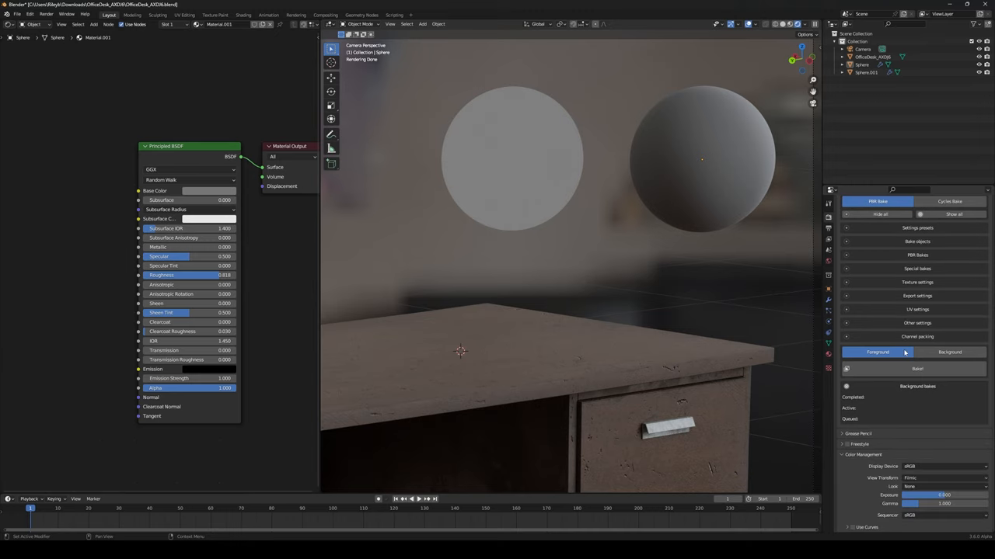
# Apply a contrast Look in Color Management and show the World background nodes.
pyautogui.click(944, 486)
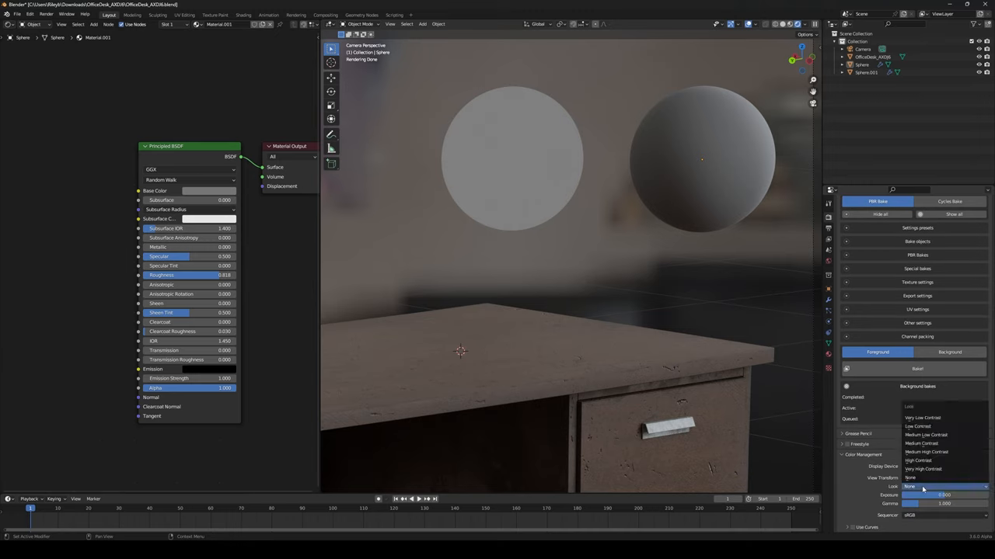
pyautogui.click(919, 461)
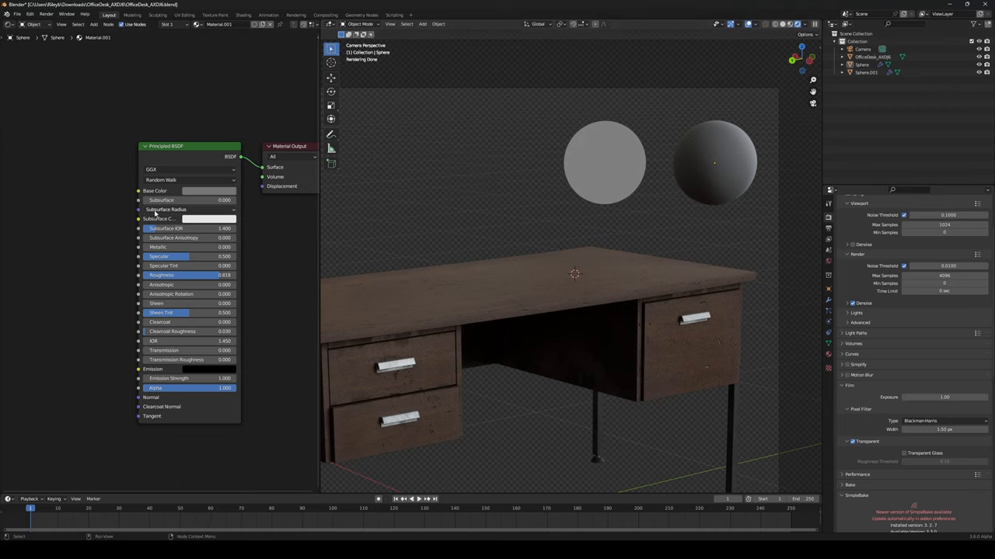
pyautogui.click(35, 37)
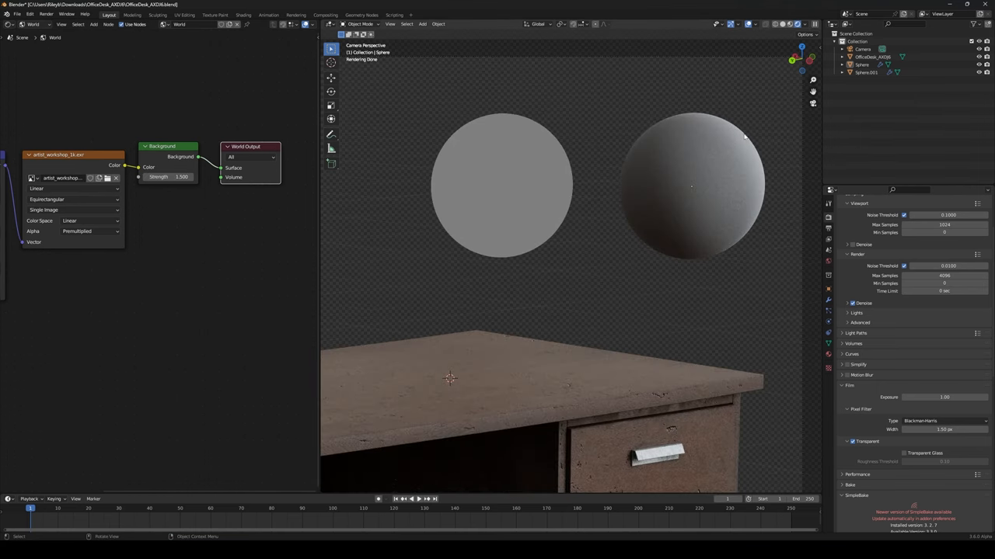
pyautogui.moveTo(706, 145)
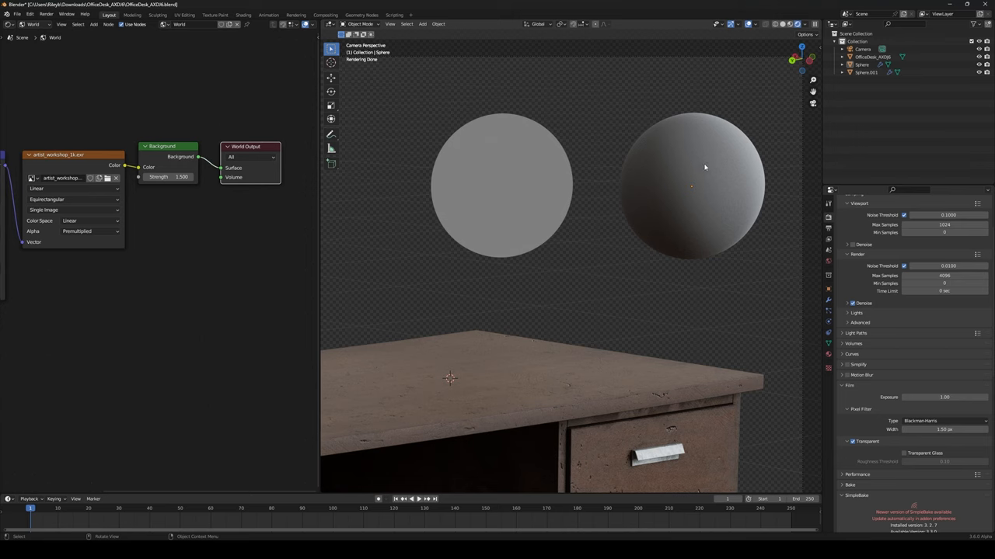
pyautogui.click(501, 185)
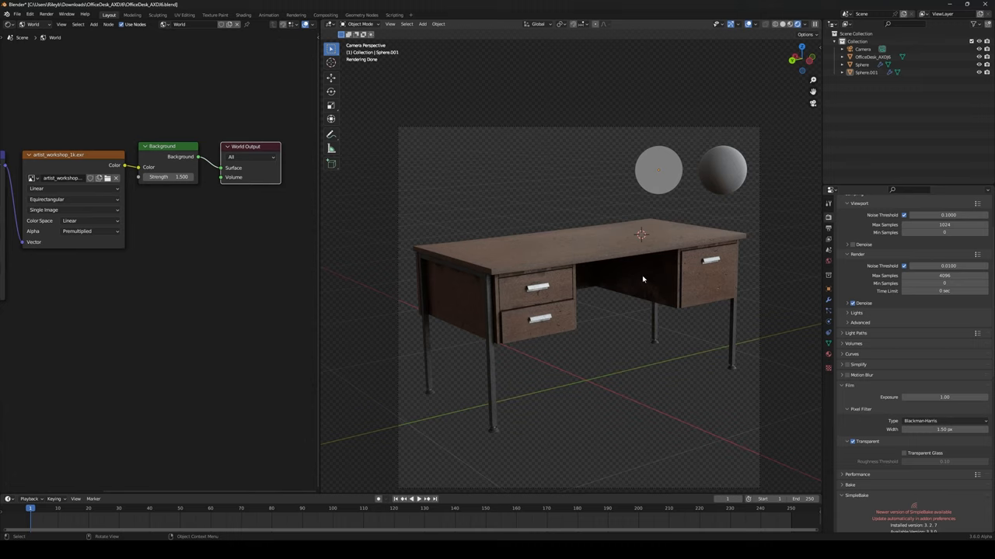
pyautogui.moveTo(627, 293)
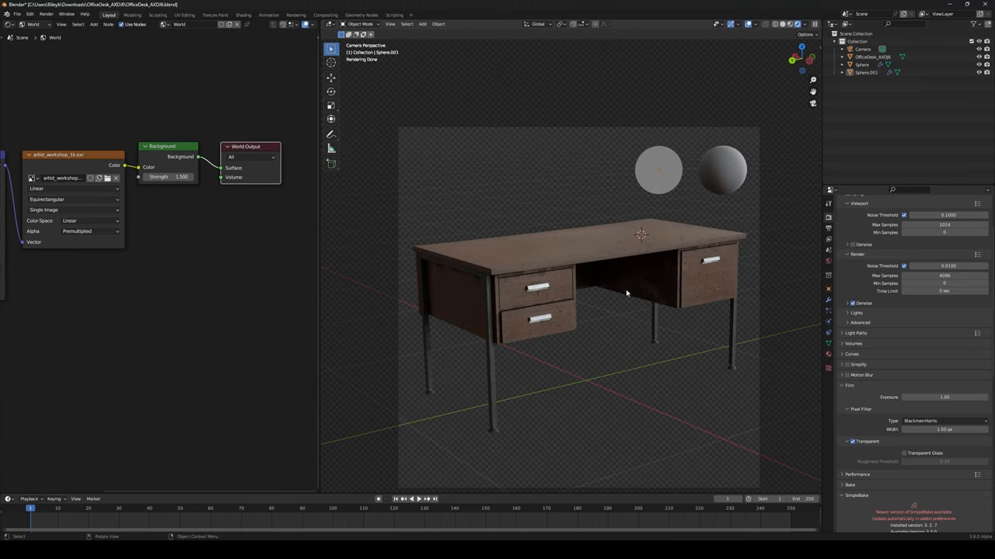
pyautogui.moveTo(622, 291)
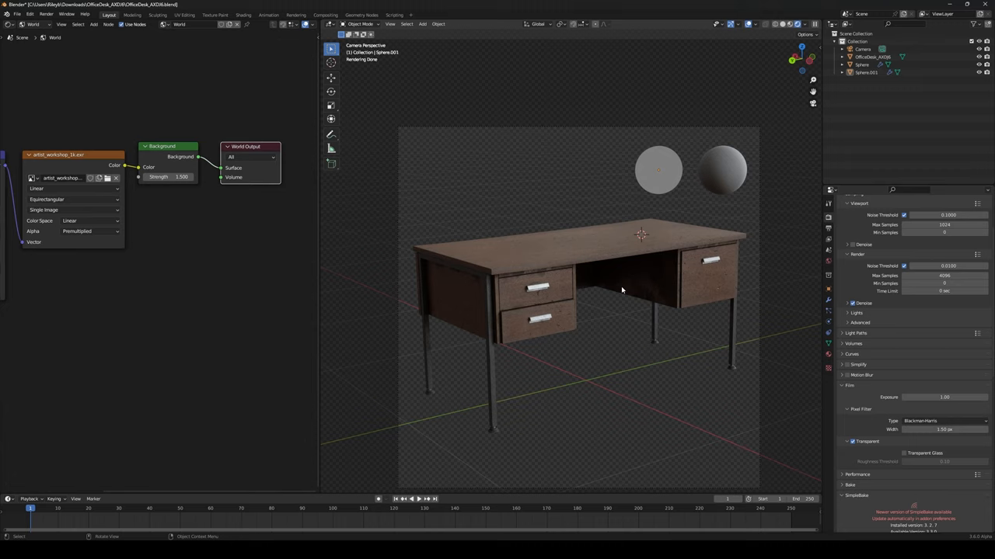
pyautogui.moveTo(612, 287)
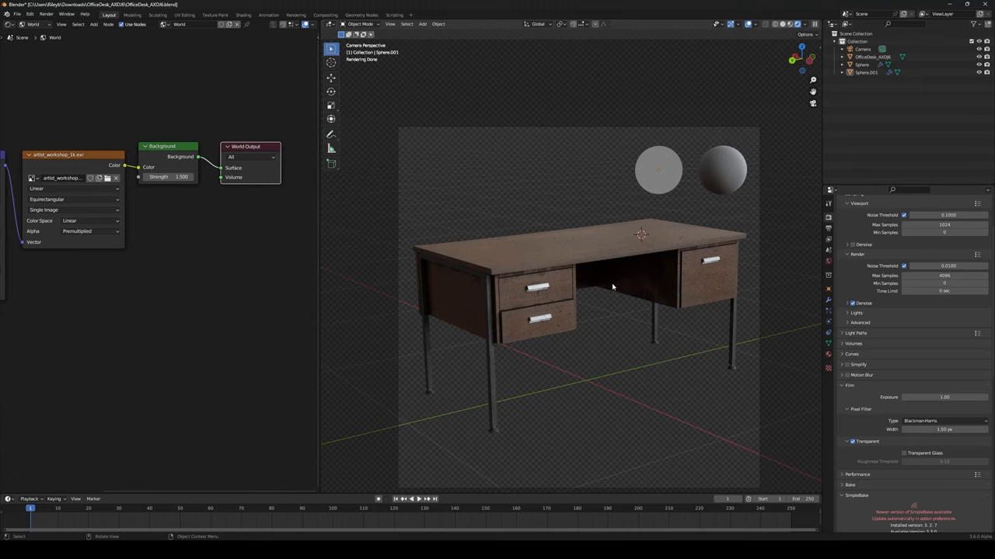
pyautogui.moveTo(614, 310)
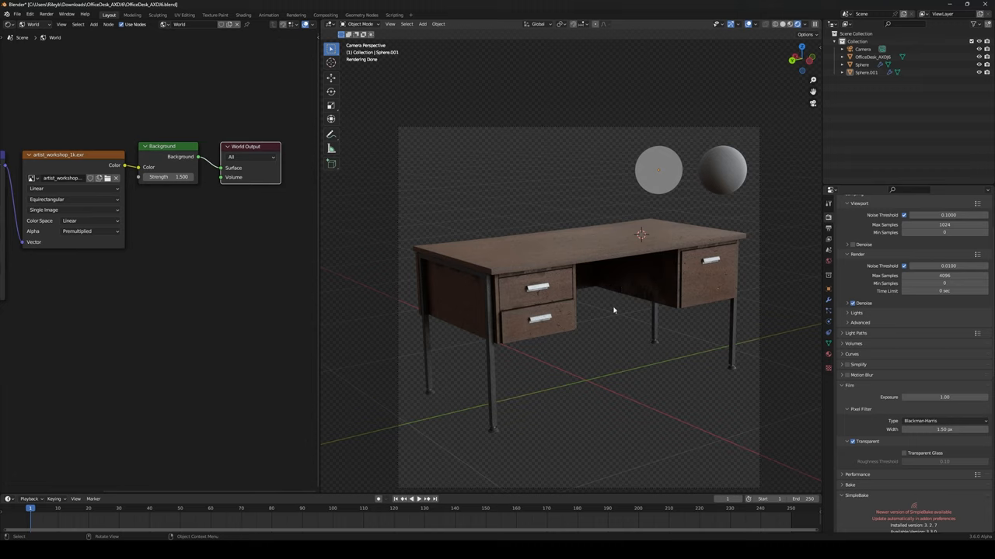
pyautogui.moveTo(615, 303)
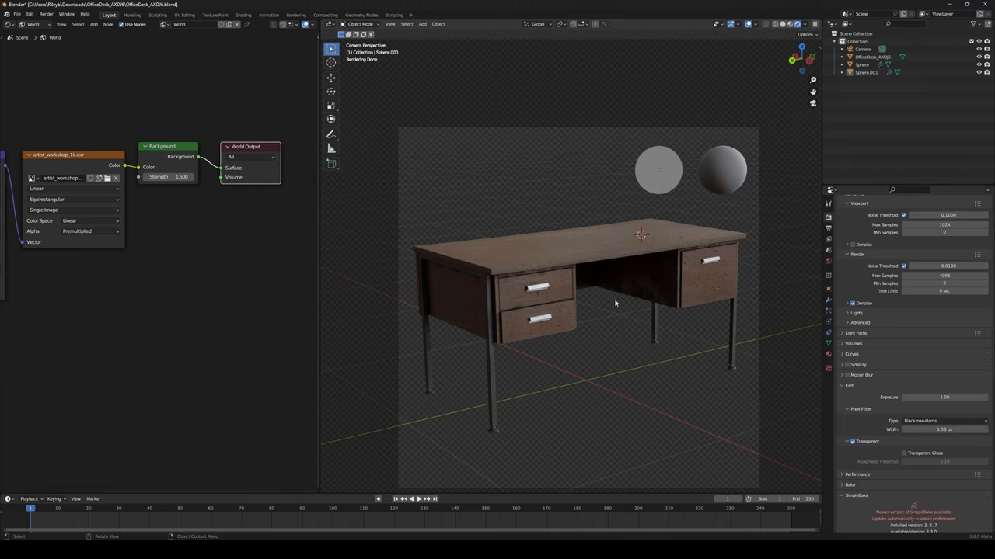
pyautogui.moveTo(608, 310)
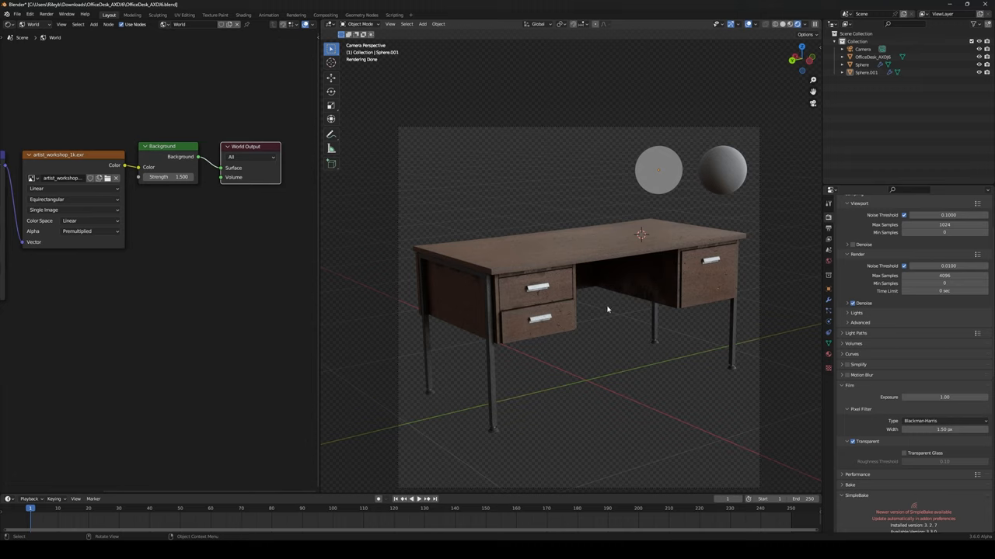
pyautogui.moveTo(602, 305)
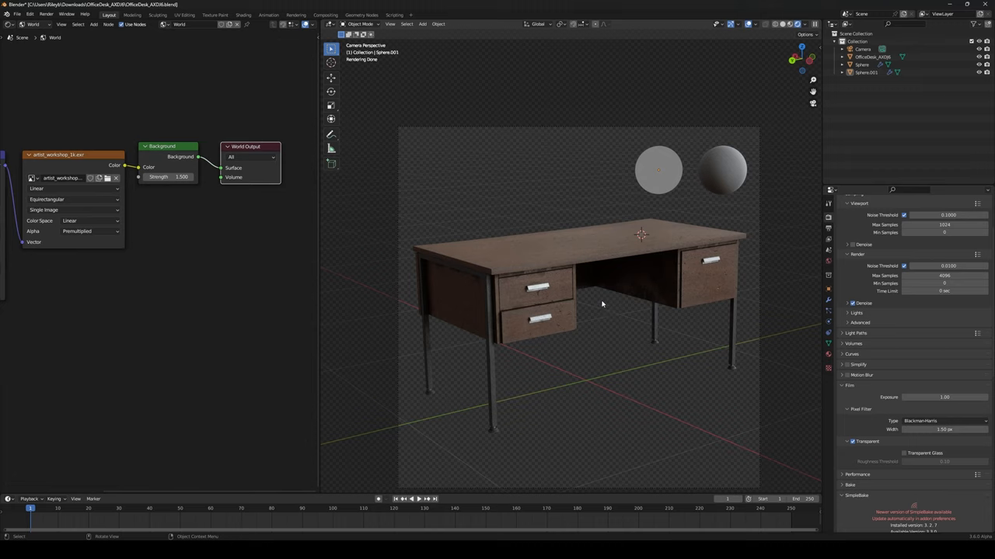
pyautogui.moveTo(603, 301)
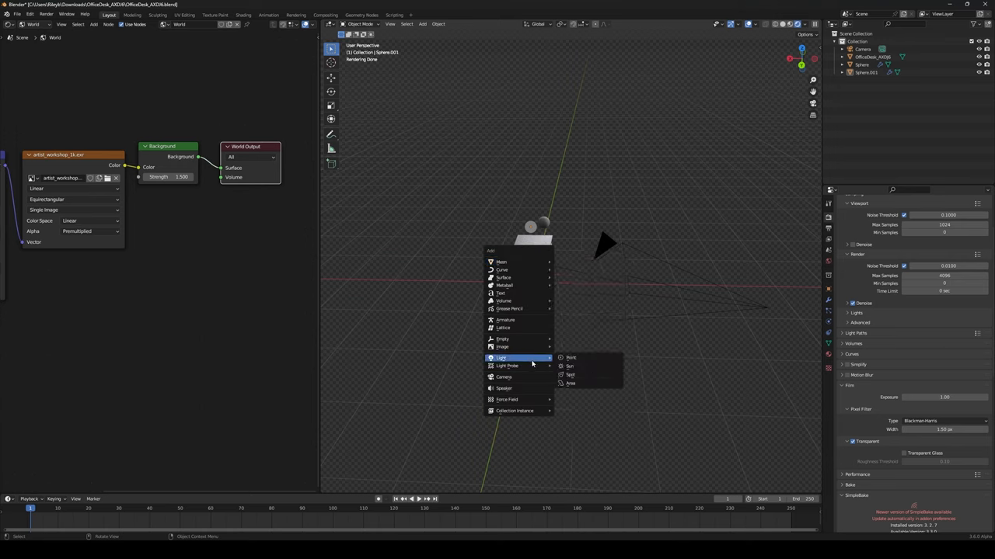
pyautogui.click(570, 384)
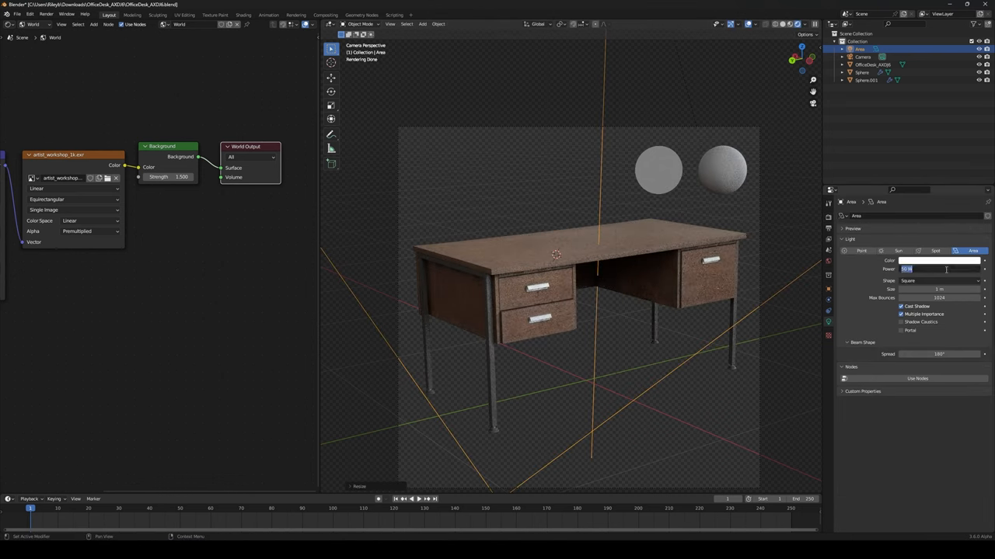
pyautogui.write('2')
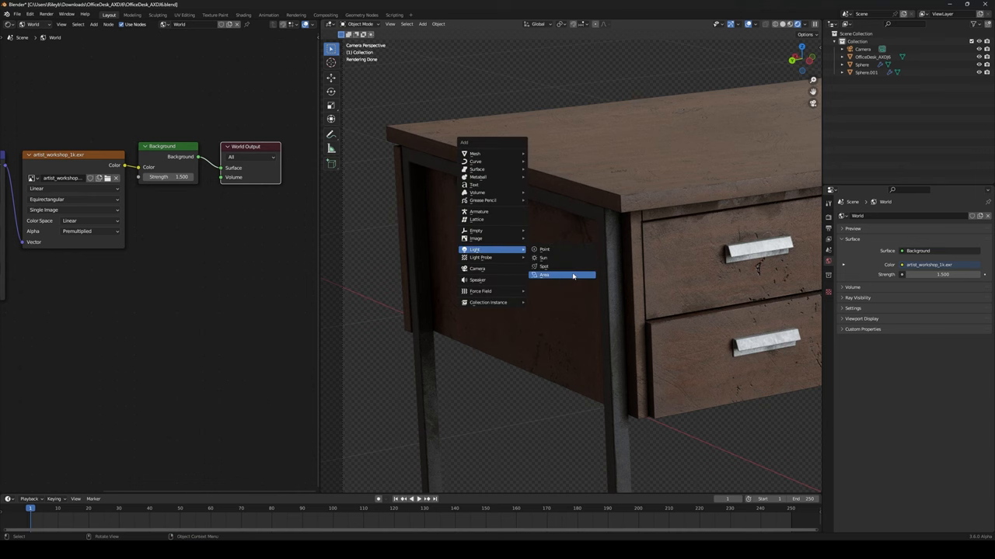
# Add an area light beside the desk and lower its Power to 6 W.
pyautogui.click(544, 275)
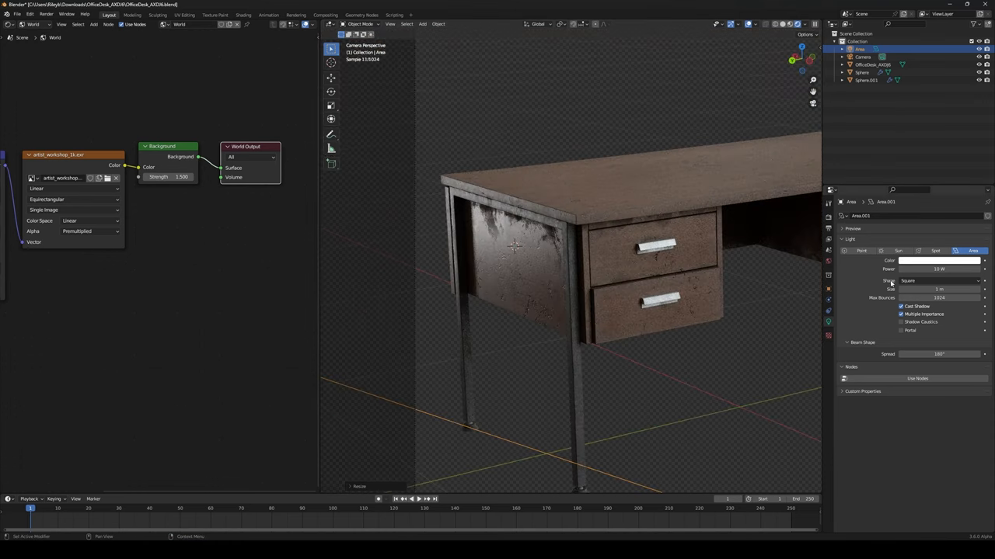
pyautogui.doubleClick(940, 268)
pyautogui.write('6')
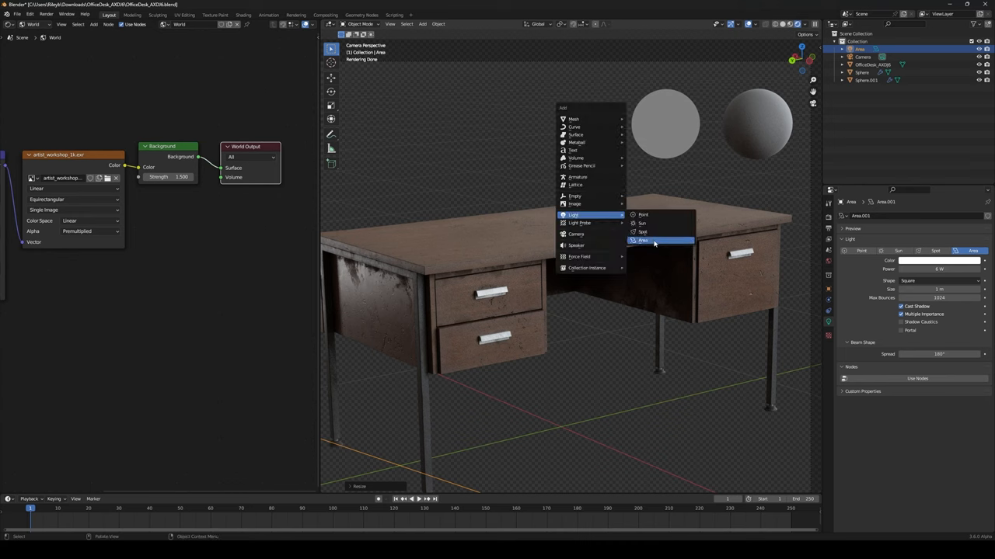
# Add another area light, Area.002, to sit above the desk top.
pyautogui.click(642, 240)
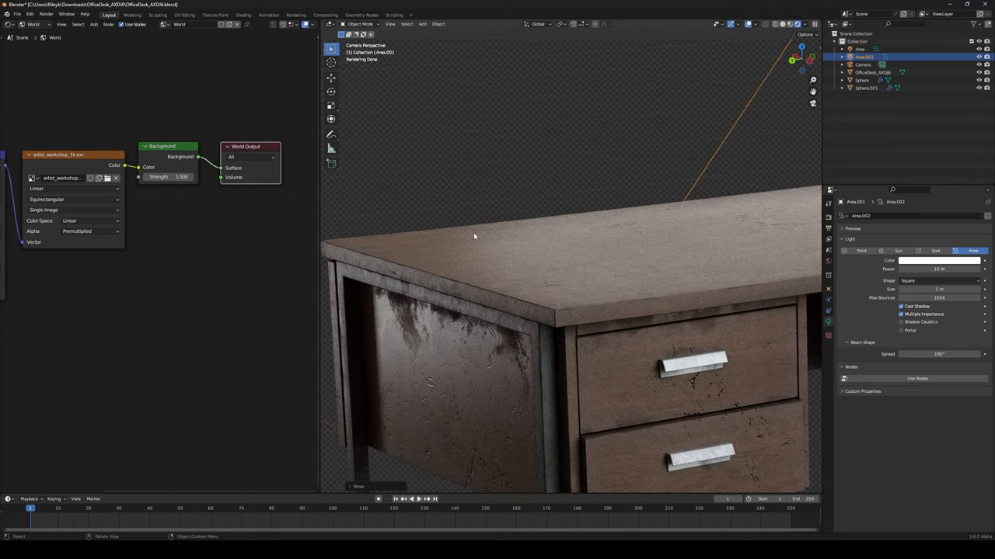
pyautogui.moveTo(555, 300)
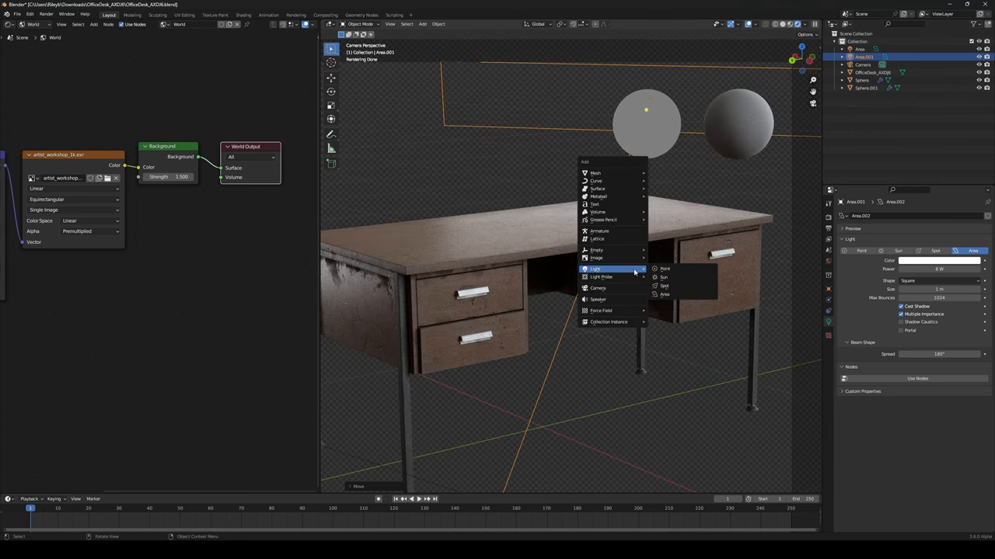
# Add an area light with cleared rotation under the desk between the drawers, at 1 W power.
pyautogui.click(664, 295)
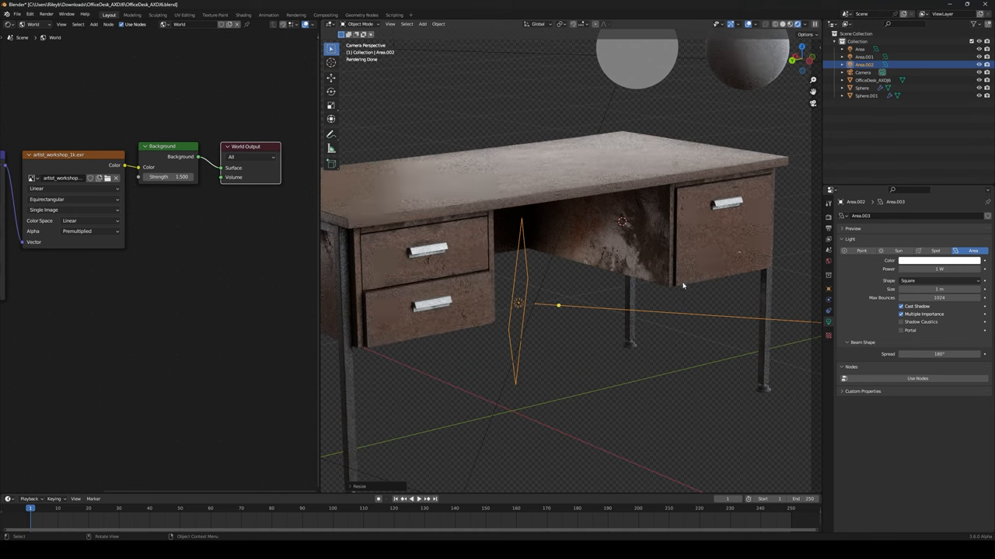
pyautogui.press('r')
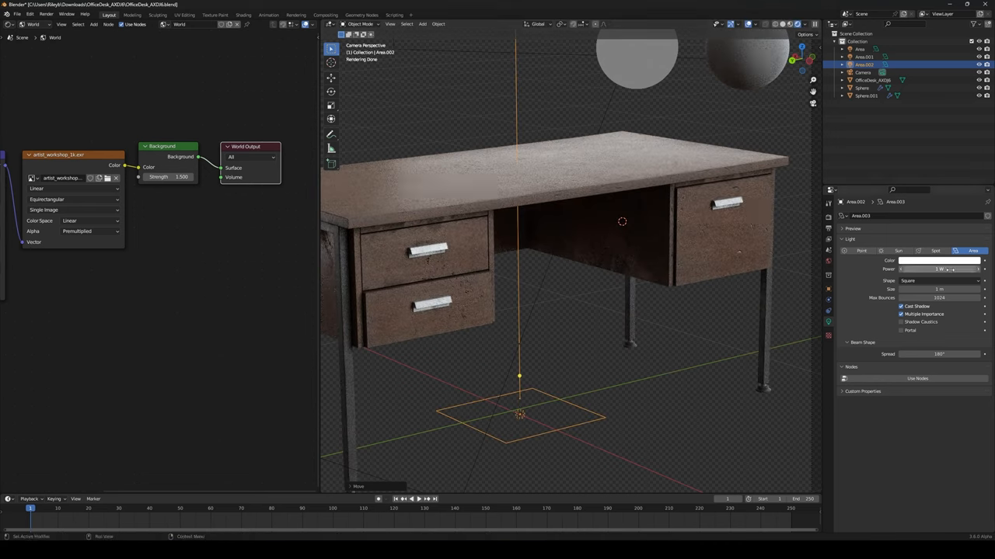
pyautogui.doubleClick(940, 269)
pyautogui.write('2')
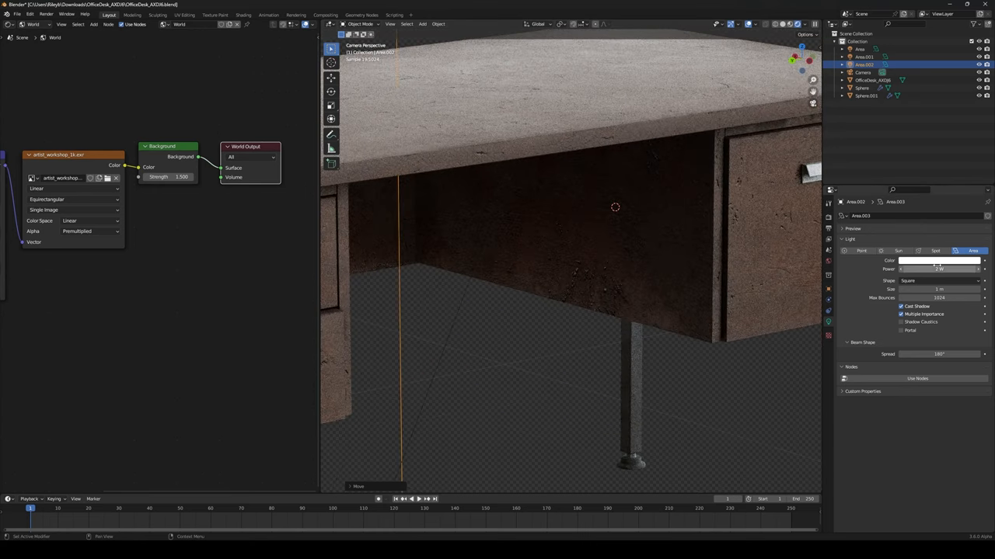
pyautogui.click(939, 269)
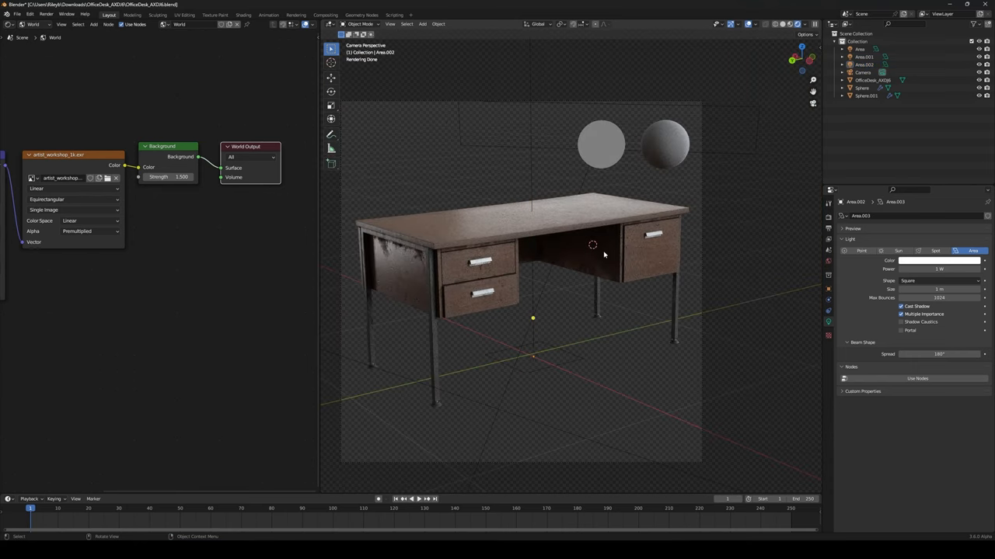
pyautogui.moveTo(591, 291)
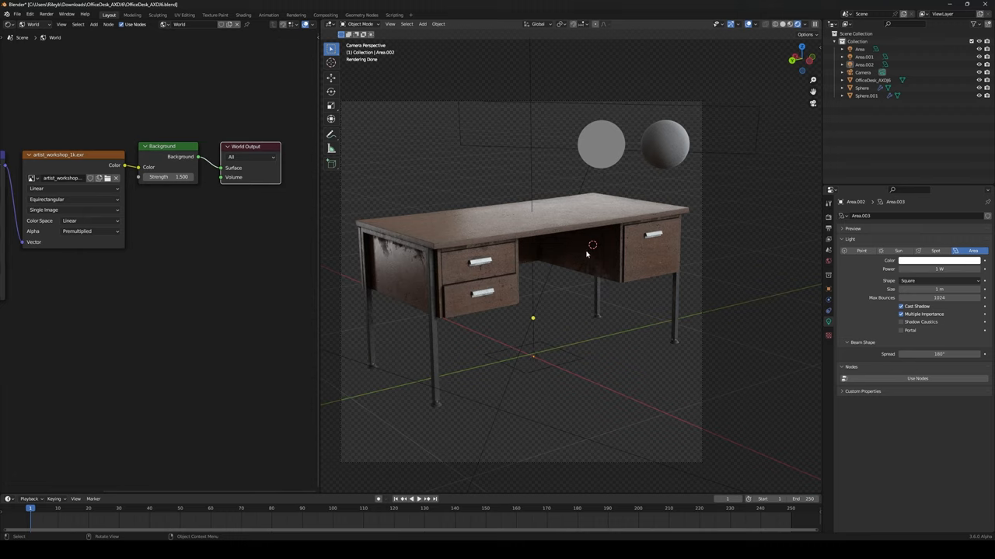
pyautogui.moveTo(609, 245)
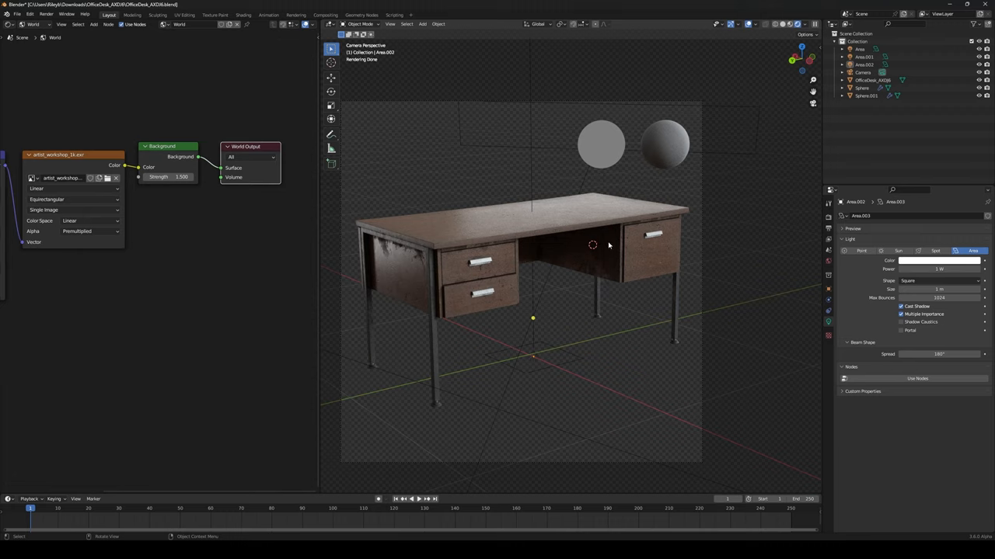
pyautogui.moveTo(531, 177)
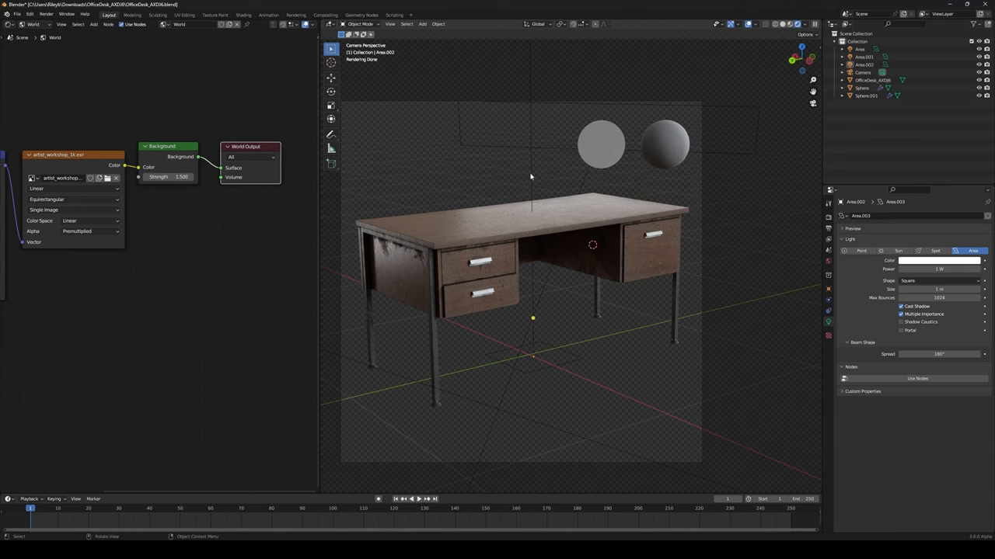
pyautogui.moveTo(531, 177); pyautogui.dragTo(586, 211)
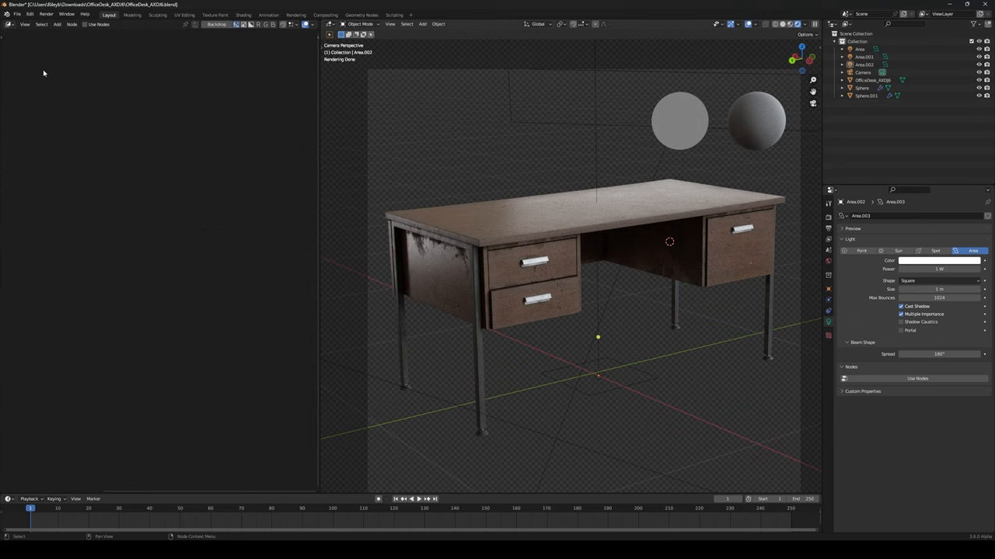
# Switch the left editor to the compositor and set viewport shading Compositor to Always.
pyautogui.click(6, 14)
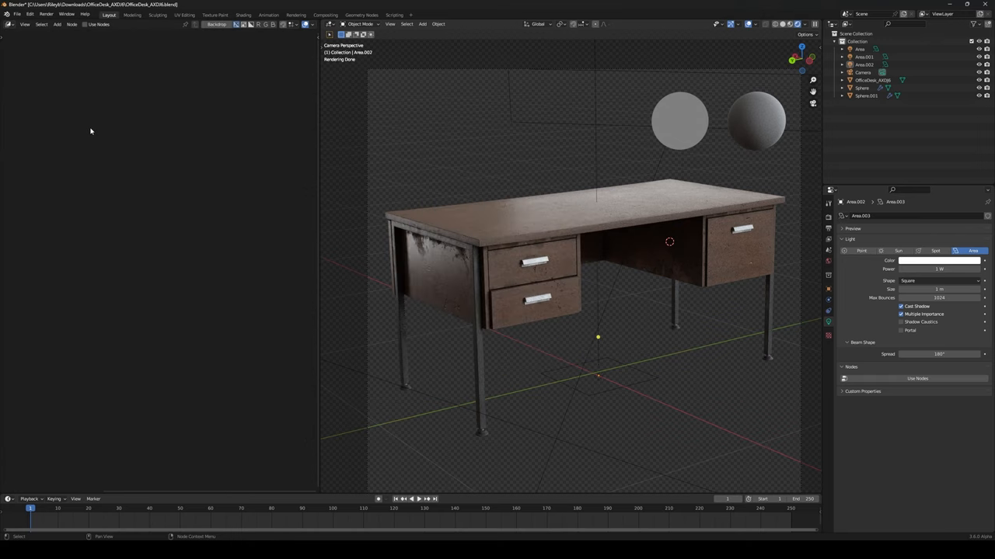
pyautogui.moveTo(135, 100)
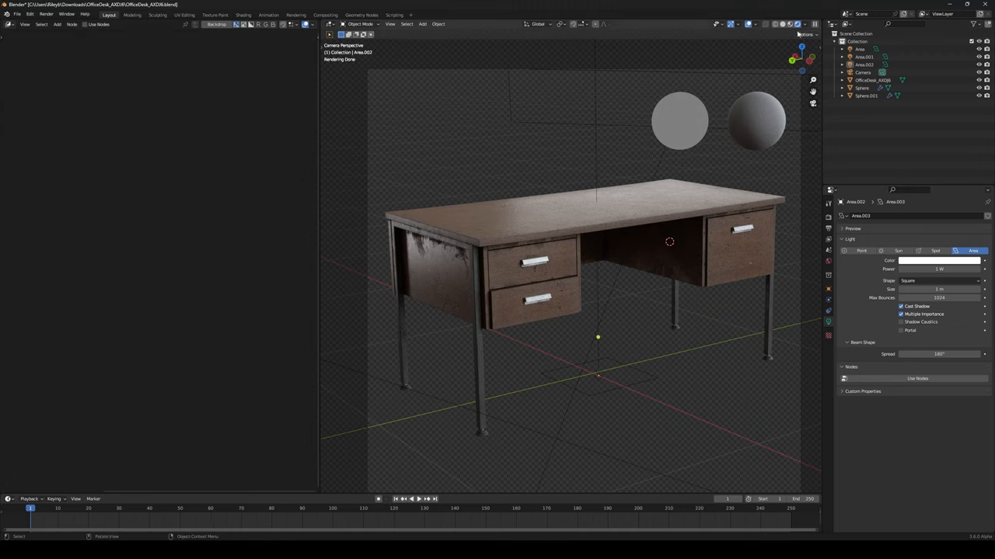
pyautogui.click(806, 24)
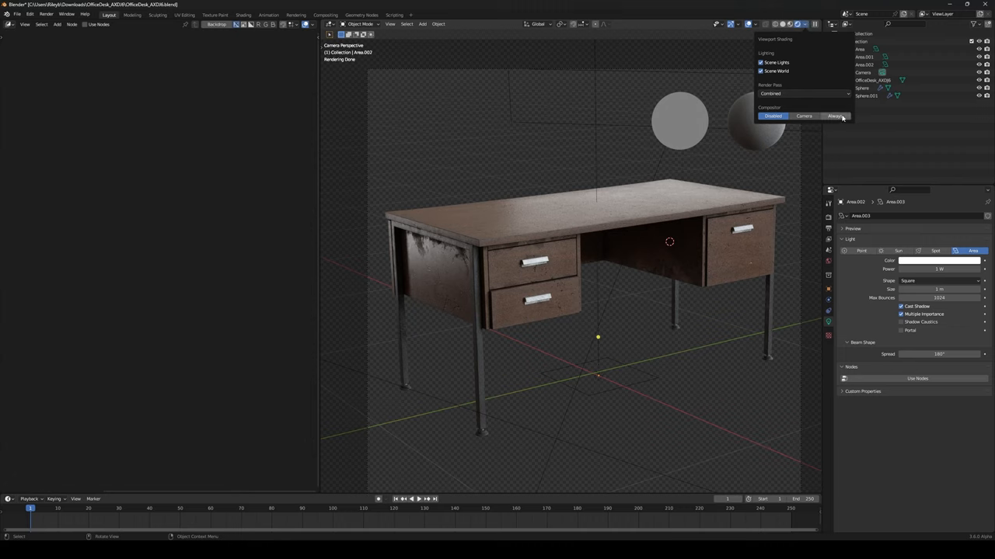
pyautogui.click(24, 24)
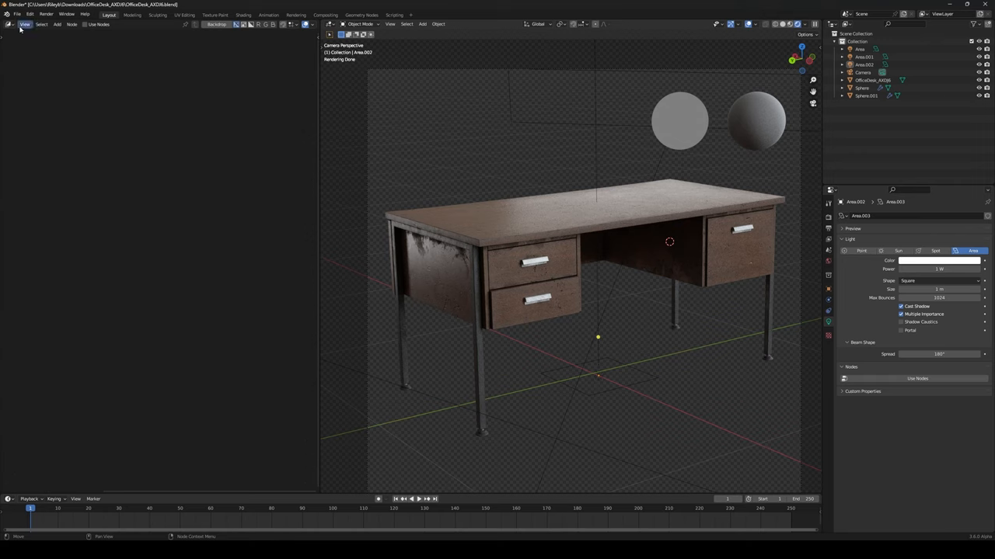
# Enable Use Nodes and add a Color Balance node using the Offset/Power/Slope (ASC-CDL) formula.
pyautogui.click(10, 24)
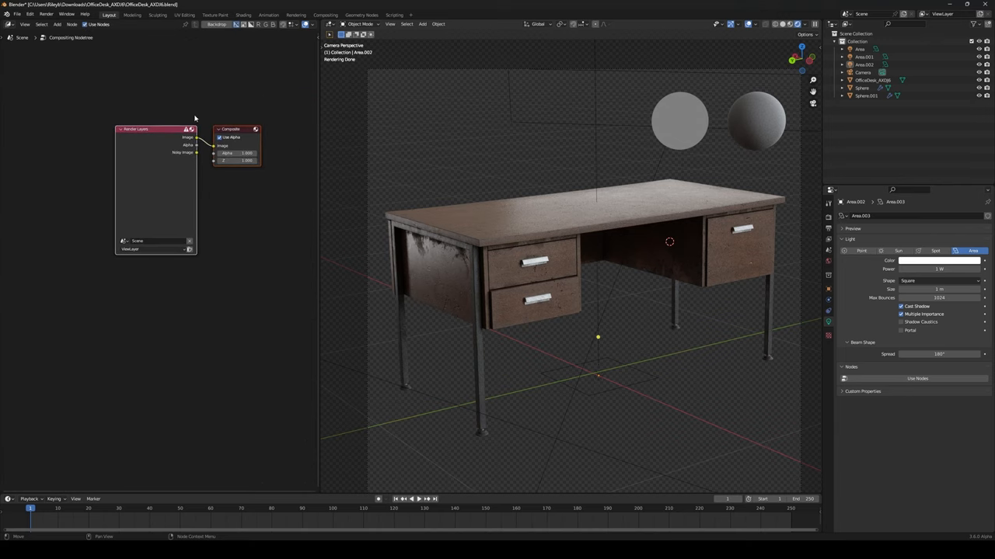
pyautogui.write('bo')
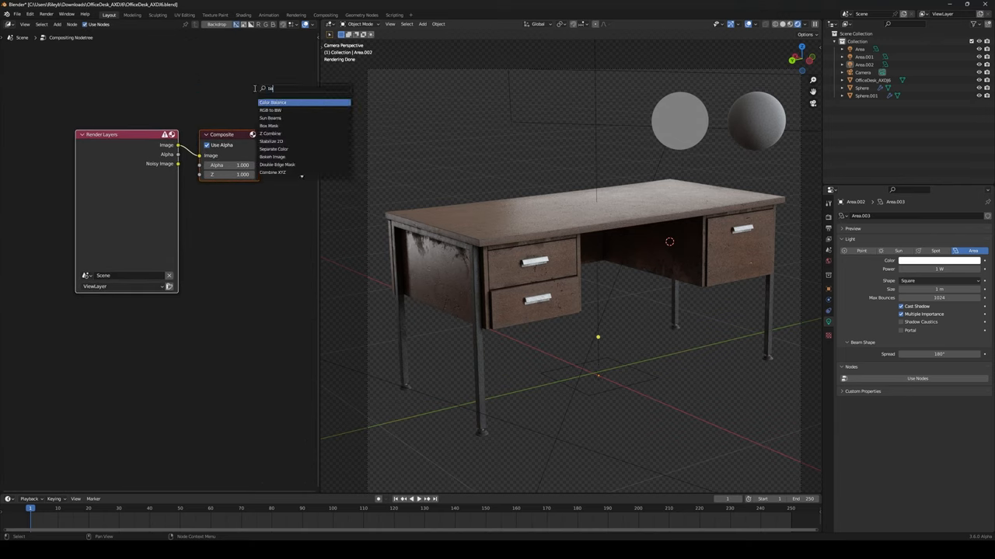
pyautogui.click(272, 102)
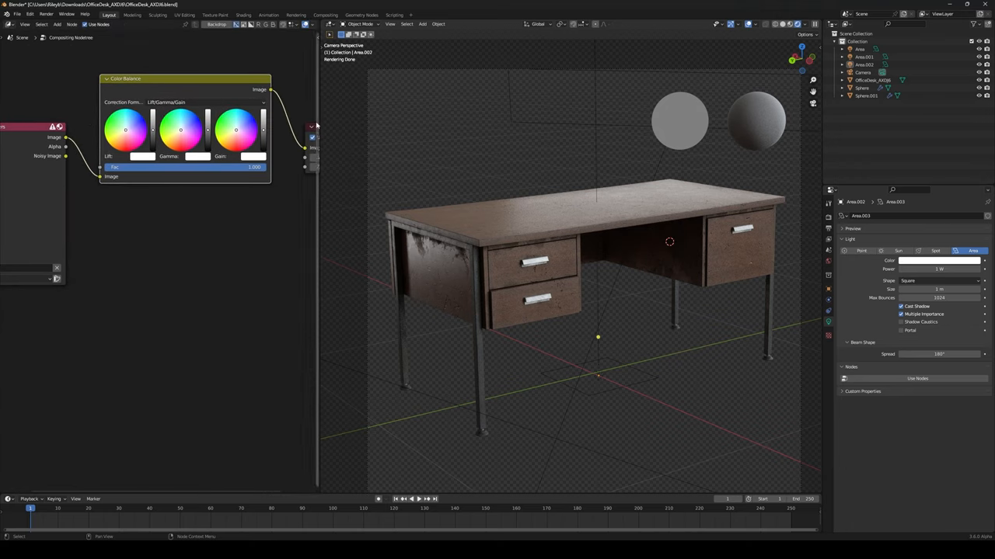
pyautogui.click(204, 101)
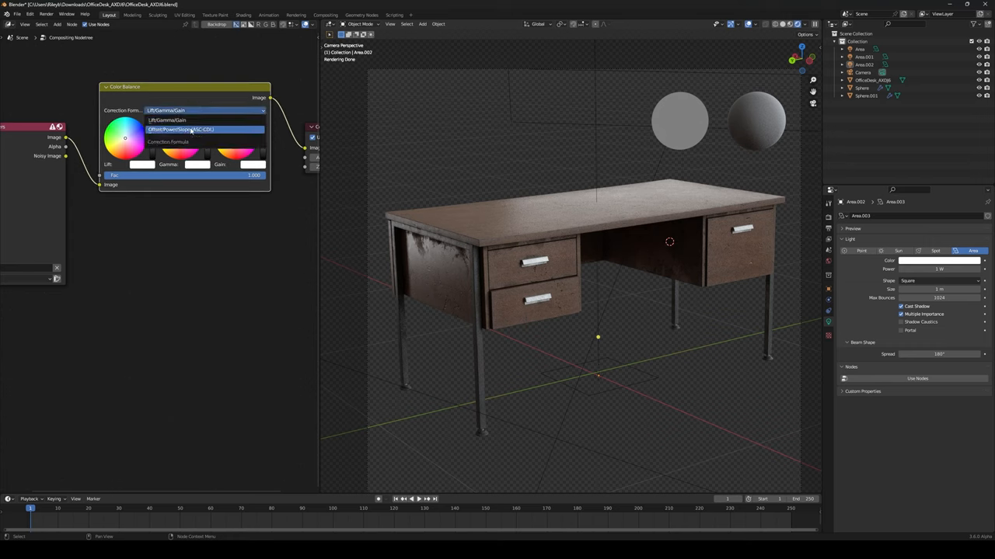
pyautogui.click(179, 129)
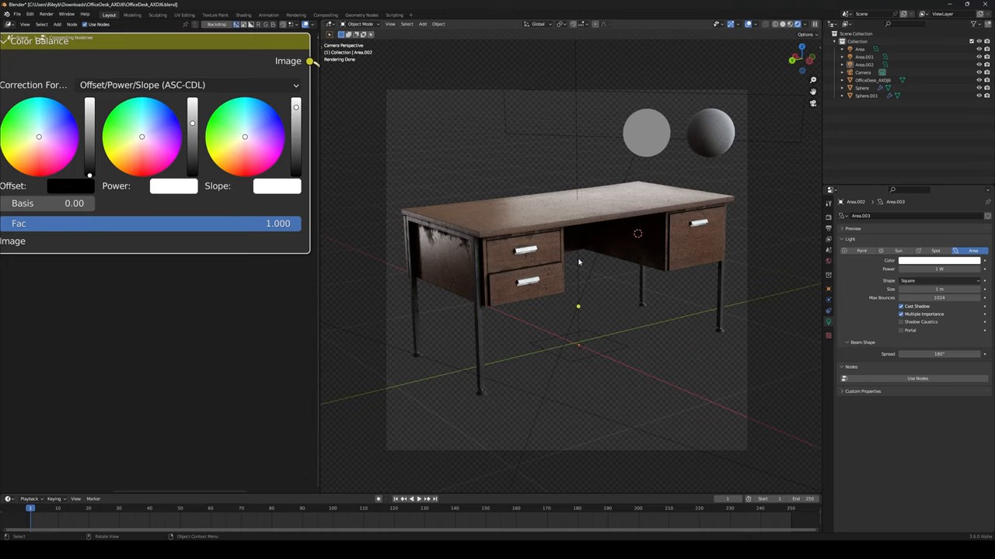
pyautogui.moveTo(618, 267)
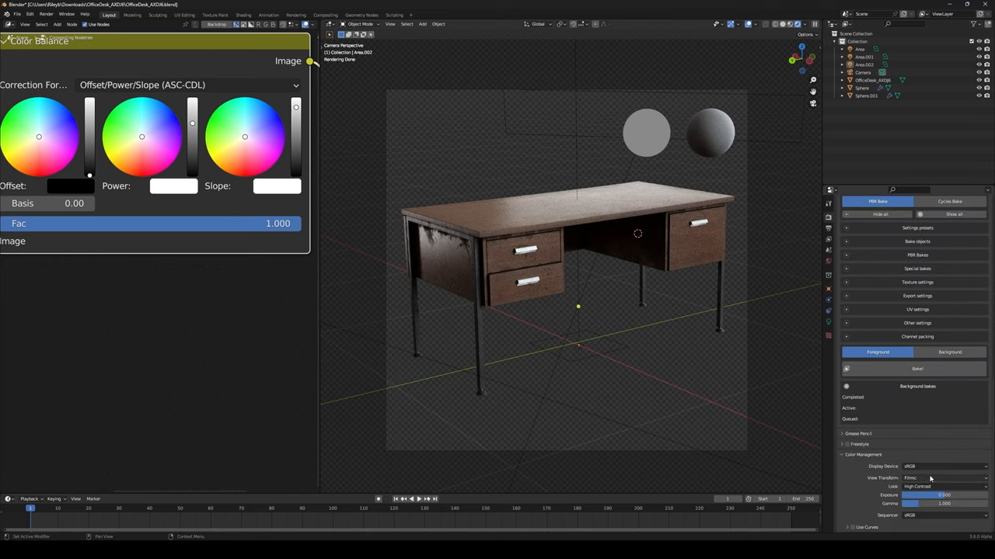
pyautogui.moveTo(946, 481)
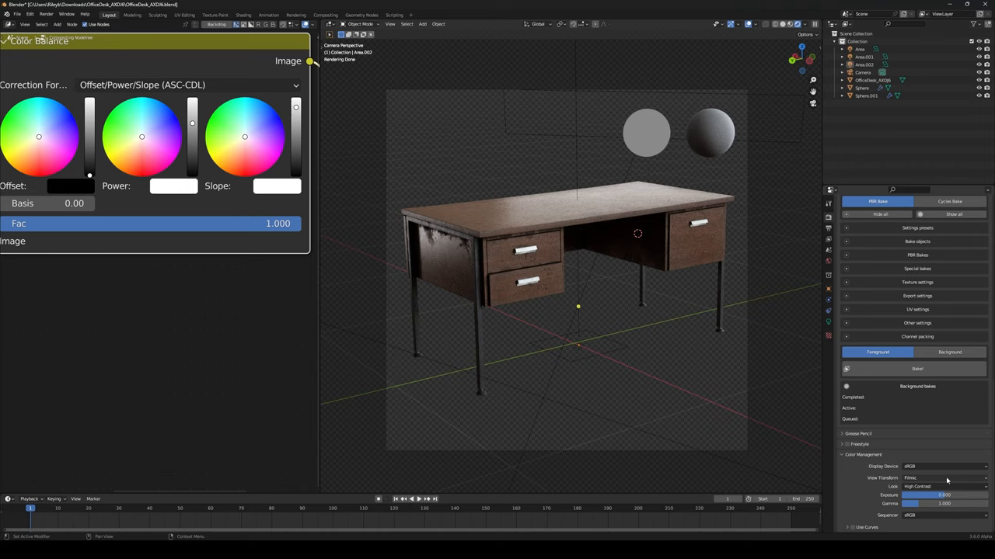
pyautogui.moveTo(947, 479)
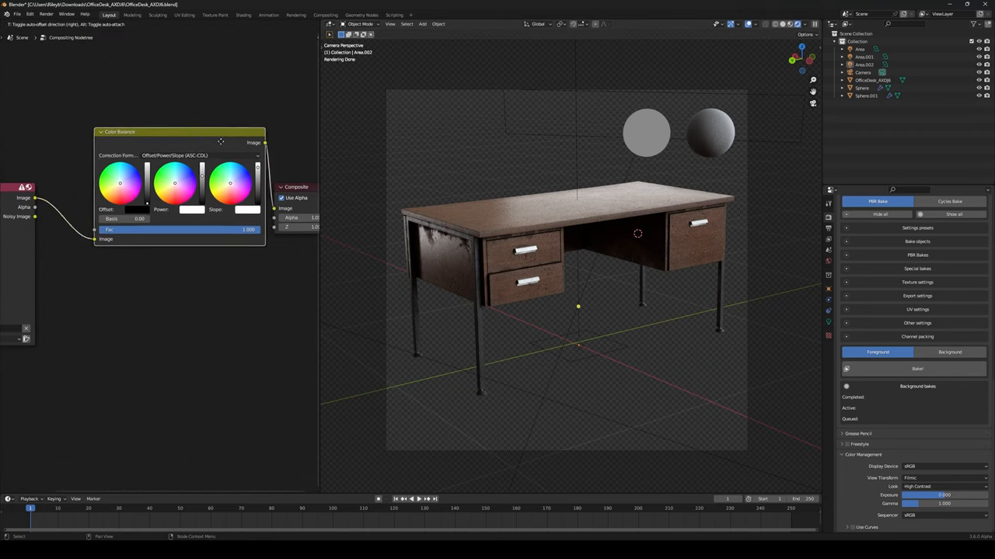
# Drag the Color Balance node onto the link between Render Layers and Composite.
pyautogui.moveTo(220, 142); pyautogui.dragTo(192, 132)
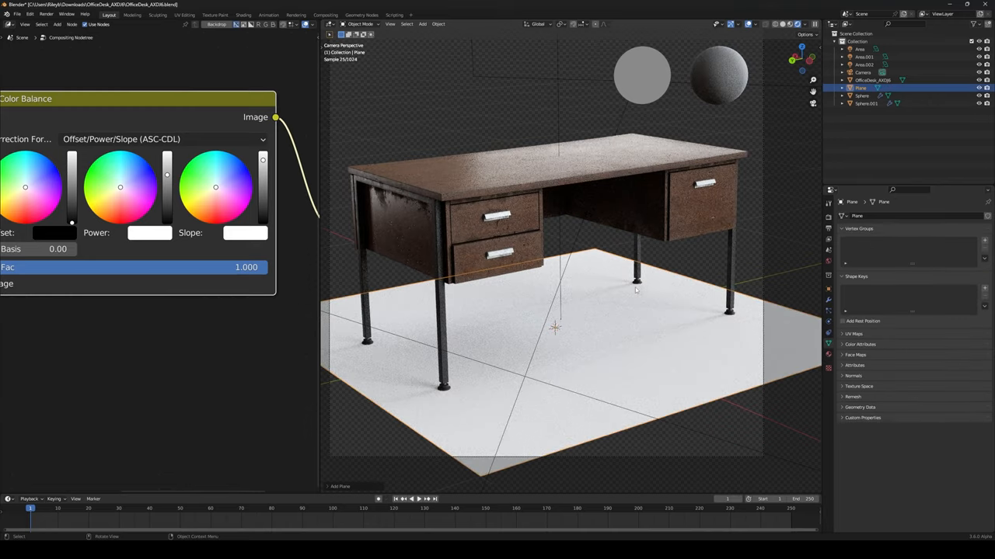
# Scale up the floor plane beneath the desk.
pyautogui.press('s')
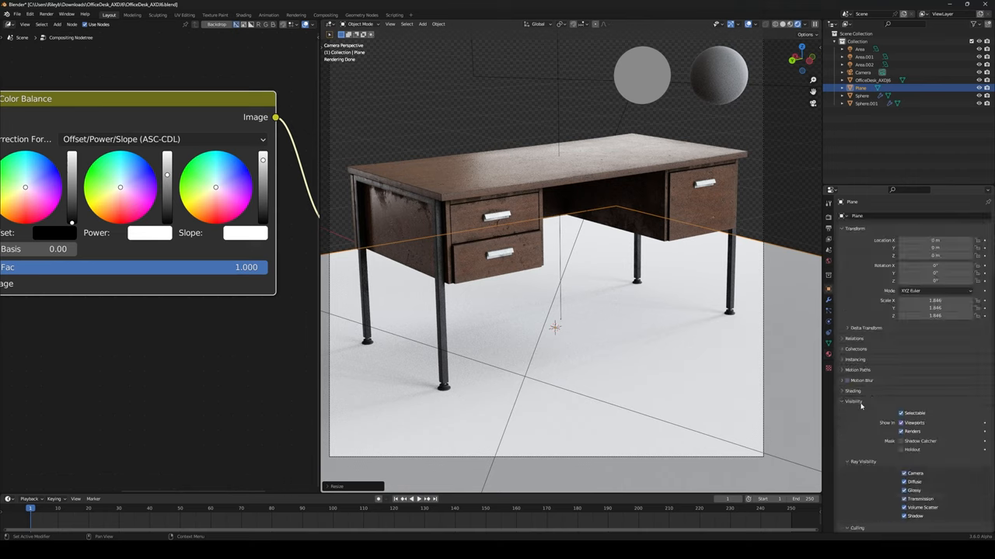
pyautogui.scroll(-3)
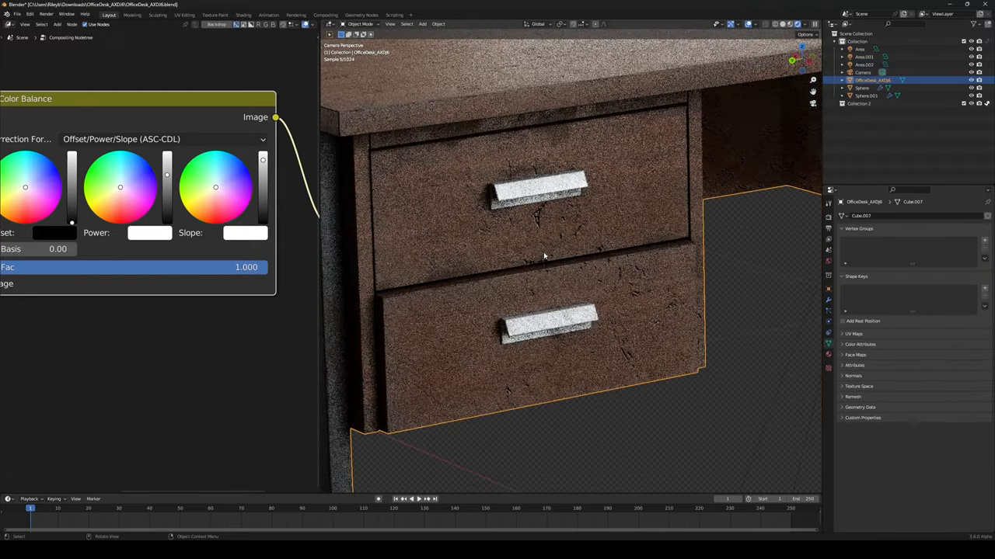
# Select and remove Sphere and Sphere.001, keeping Film set to Transparent.
pyautogui.click(6, 23)
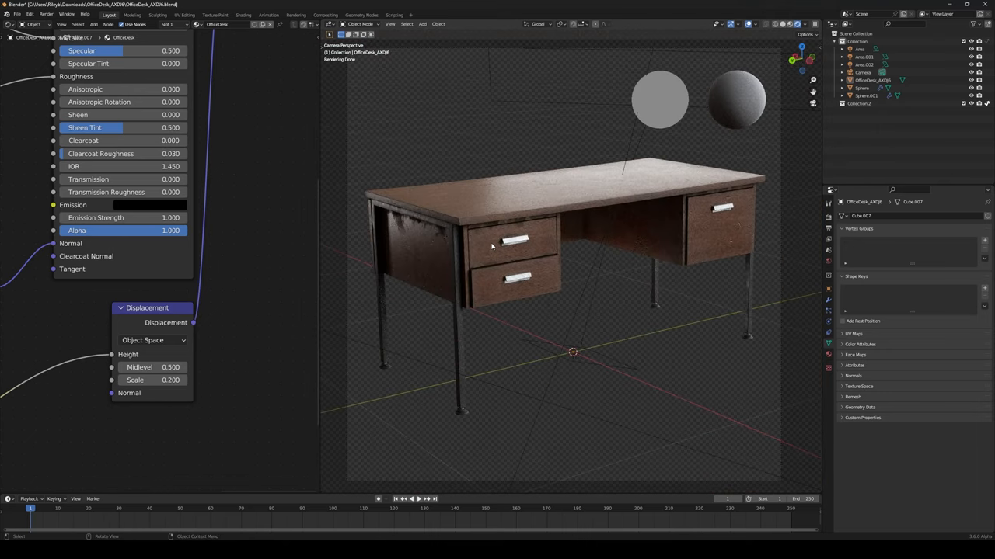
pyautogui.click(604, 196)
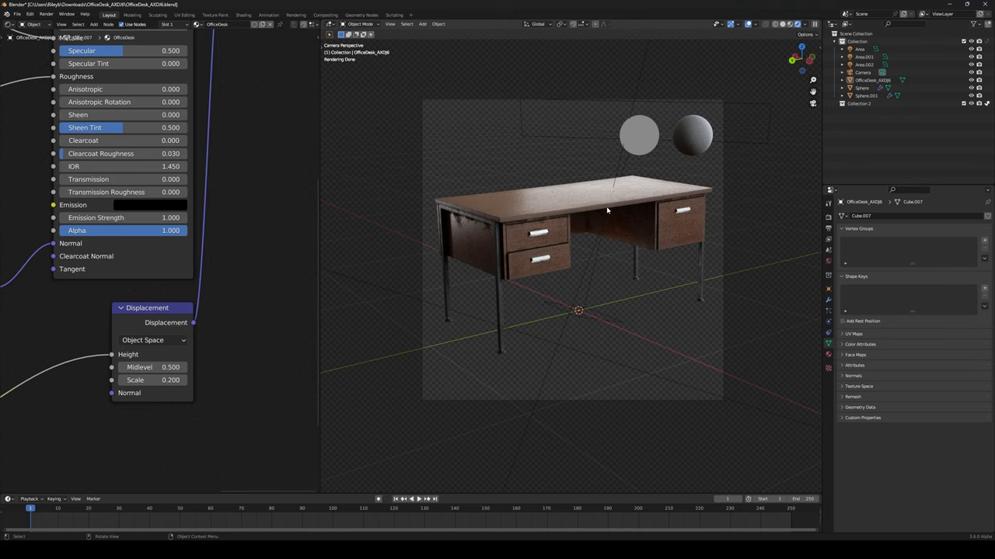
pyautogui.moveTo(602, 214)
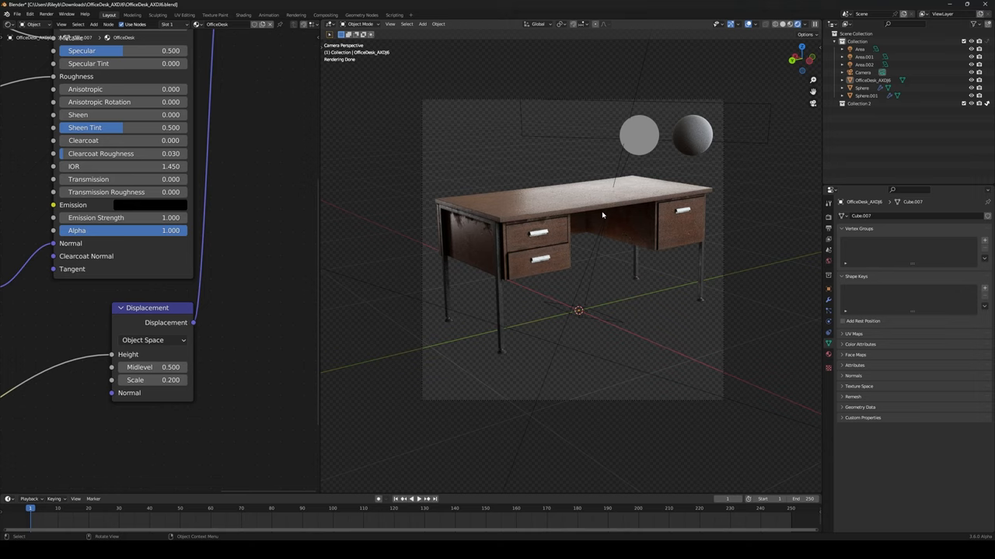
pyautogui.moveTo(643, 154)
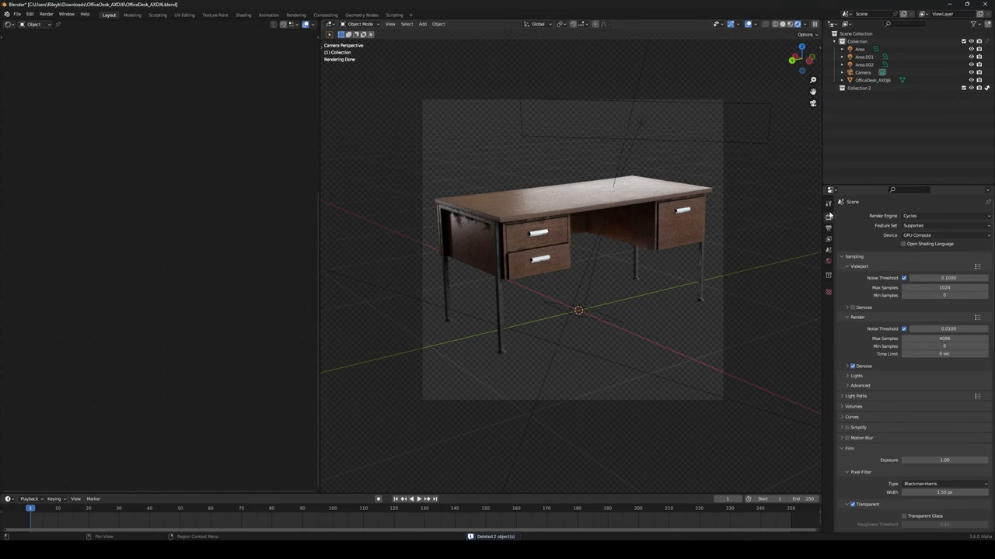
# Set Render Max Samples to 1024 and render the desk transparently.
pyautogui.click(945, 338)
pyautogui.write('1024')
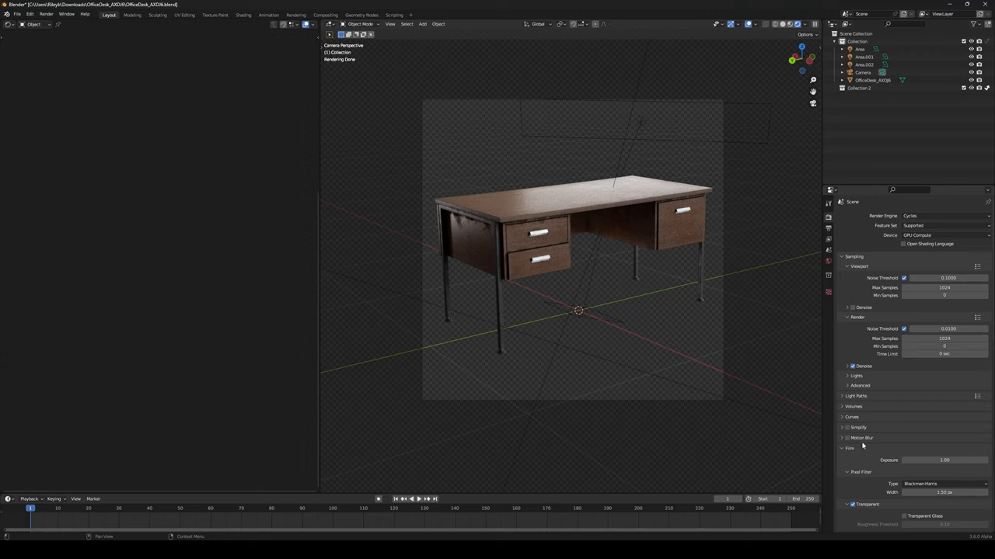
pyautogui.scroll(-3)
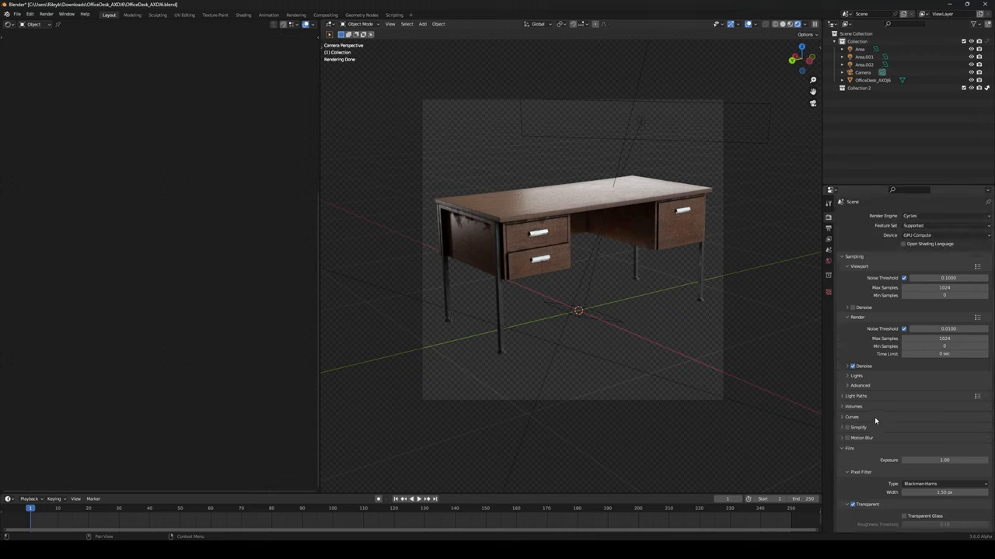
pyautogui.moveTo(876, 418)
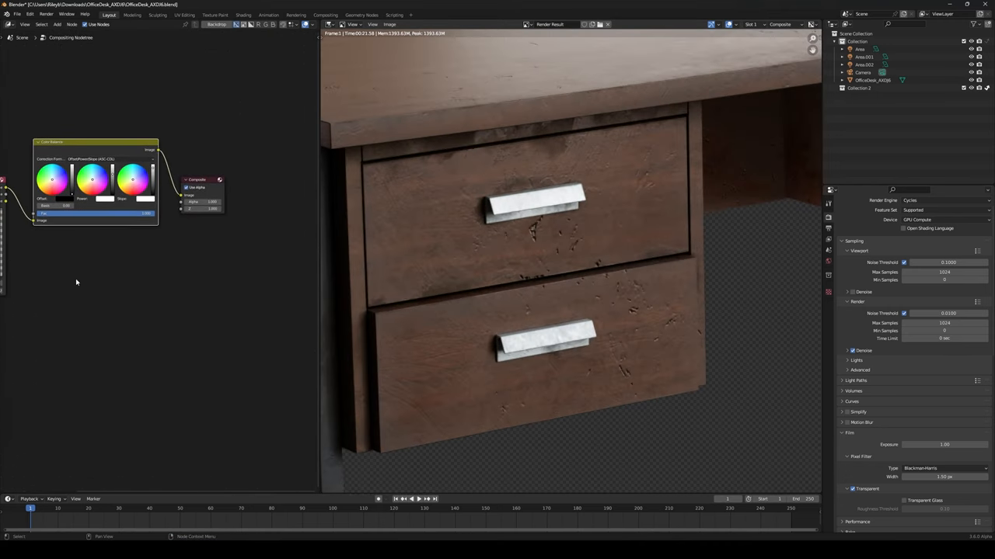
# Zoom to fit the whole render, then bring up the compositor's Add menu.
pyautogui.write('mi')
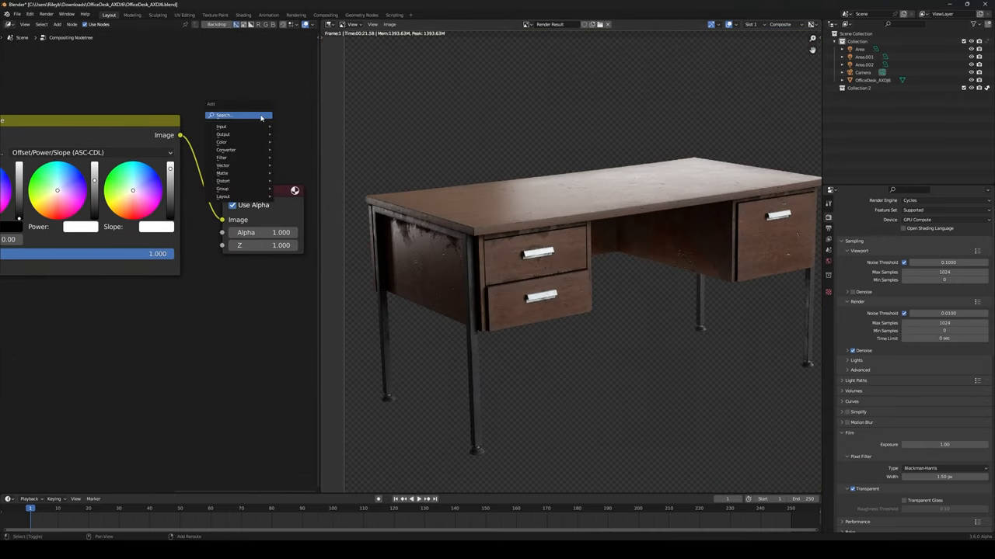
pyautogui.write('fi')
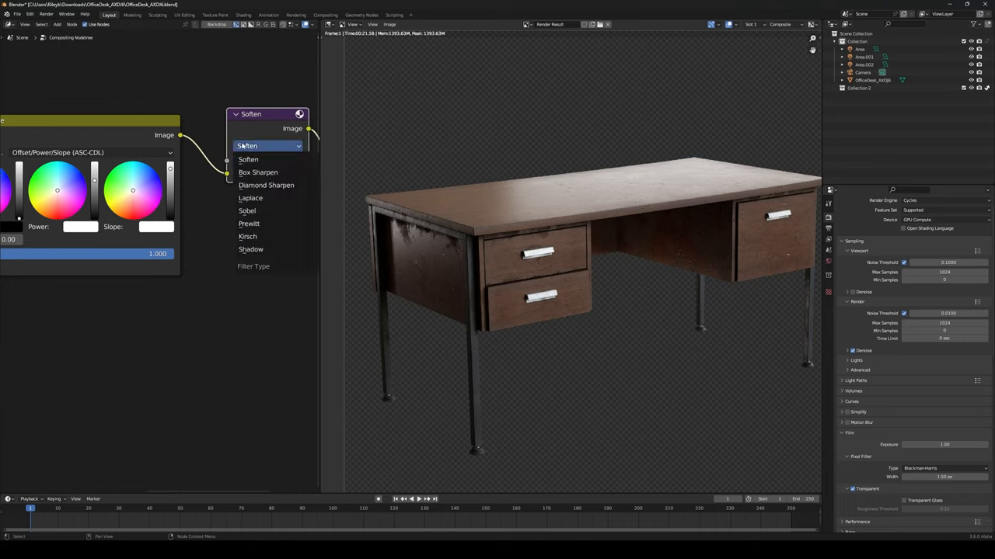
pyautogui.click(265, 185)
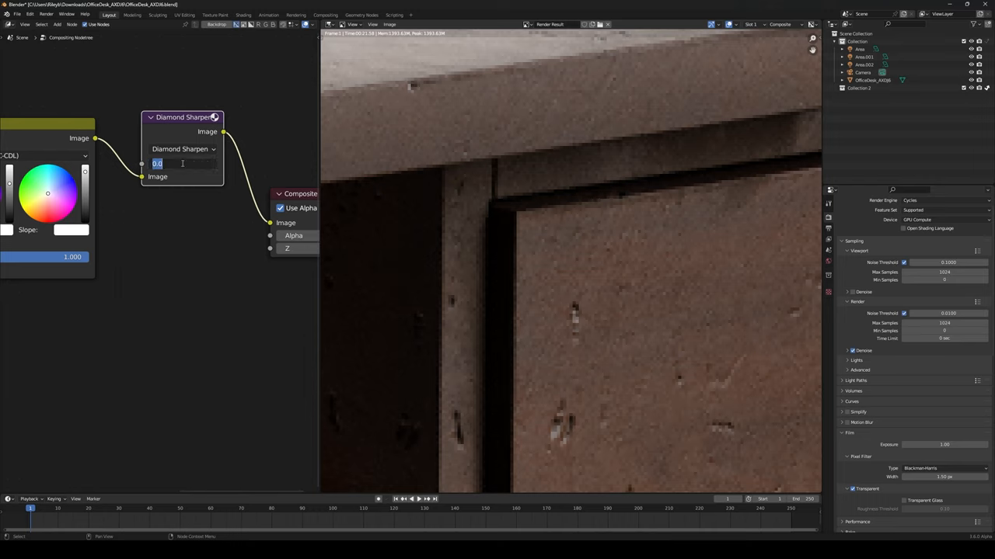
pyautogui.write('1')
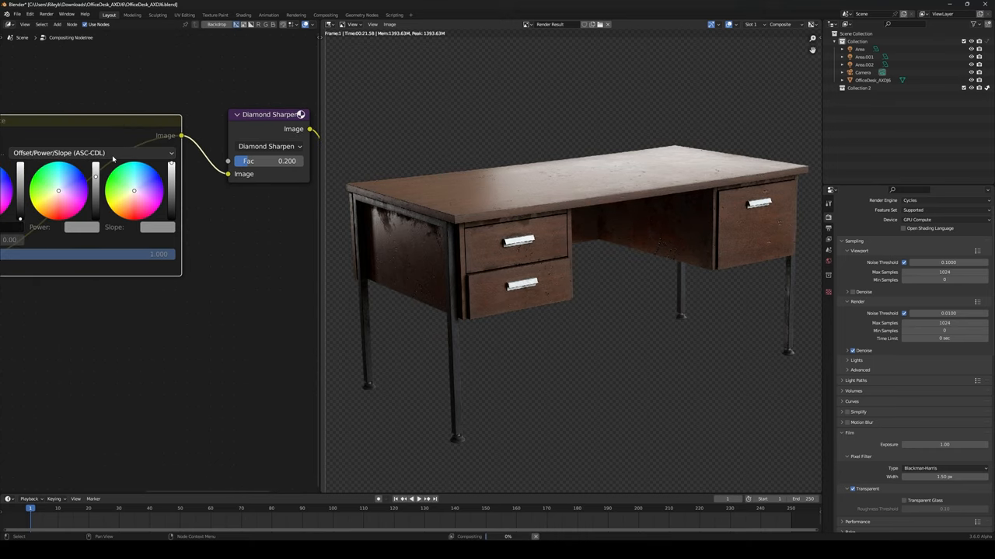
pyautogui.click(89, 136)
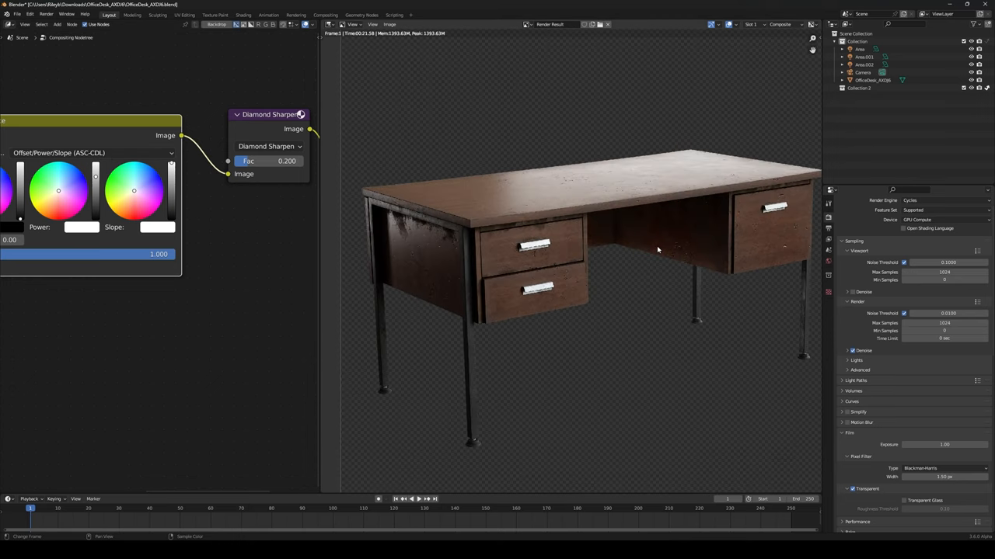
pyautogui.moveTo(645, 263)
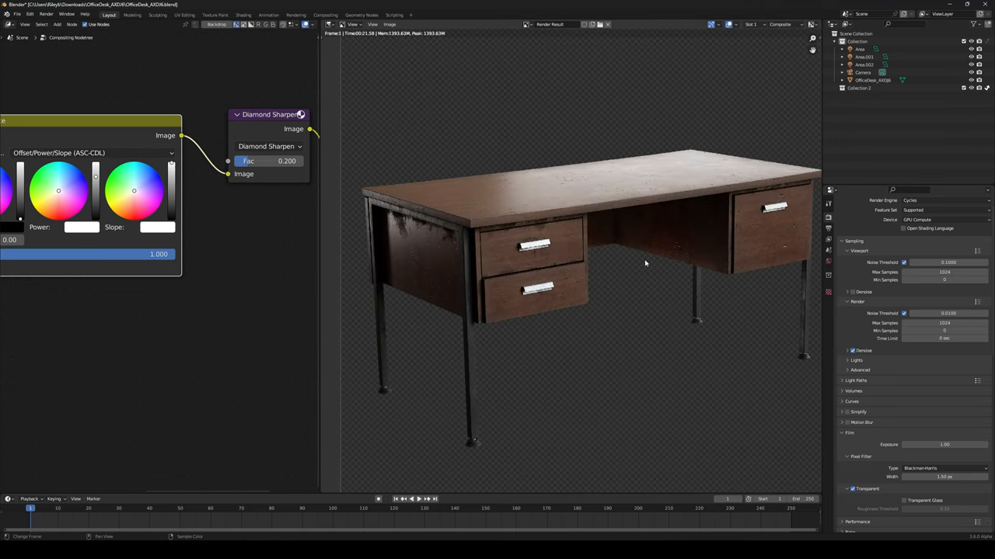